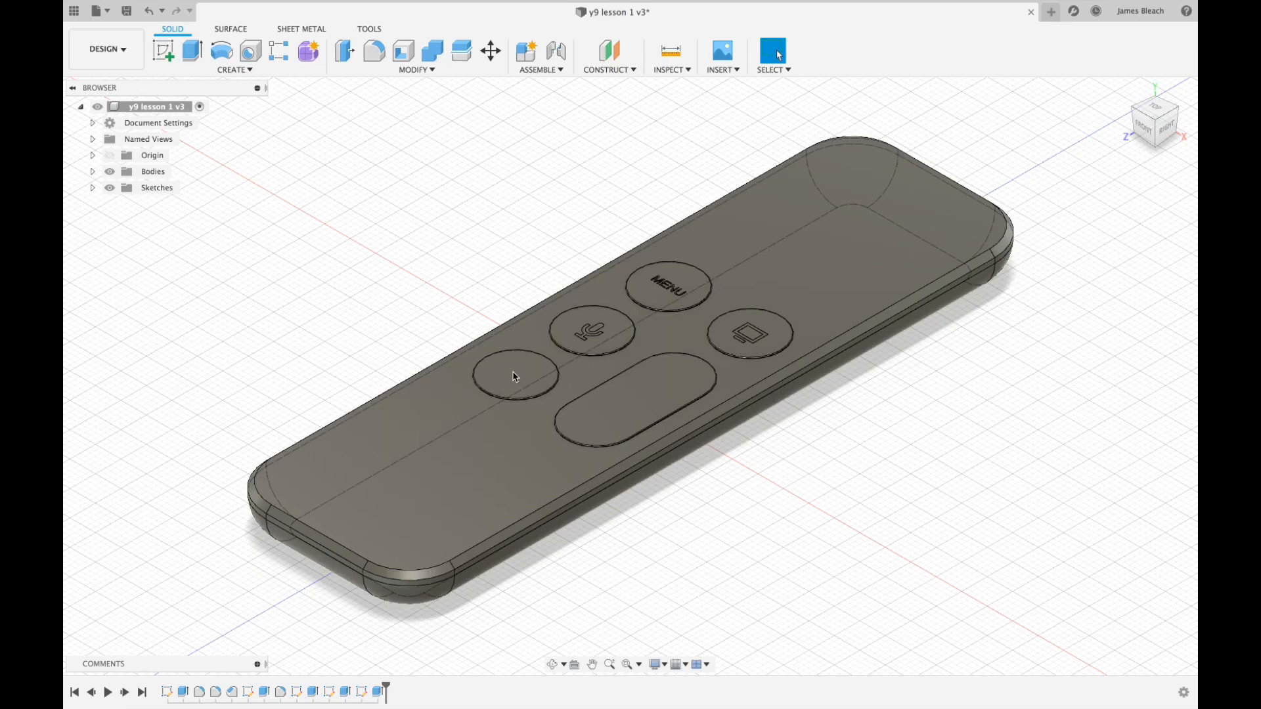
pyautogui.moveTo(591, 428)
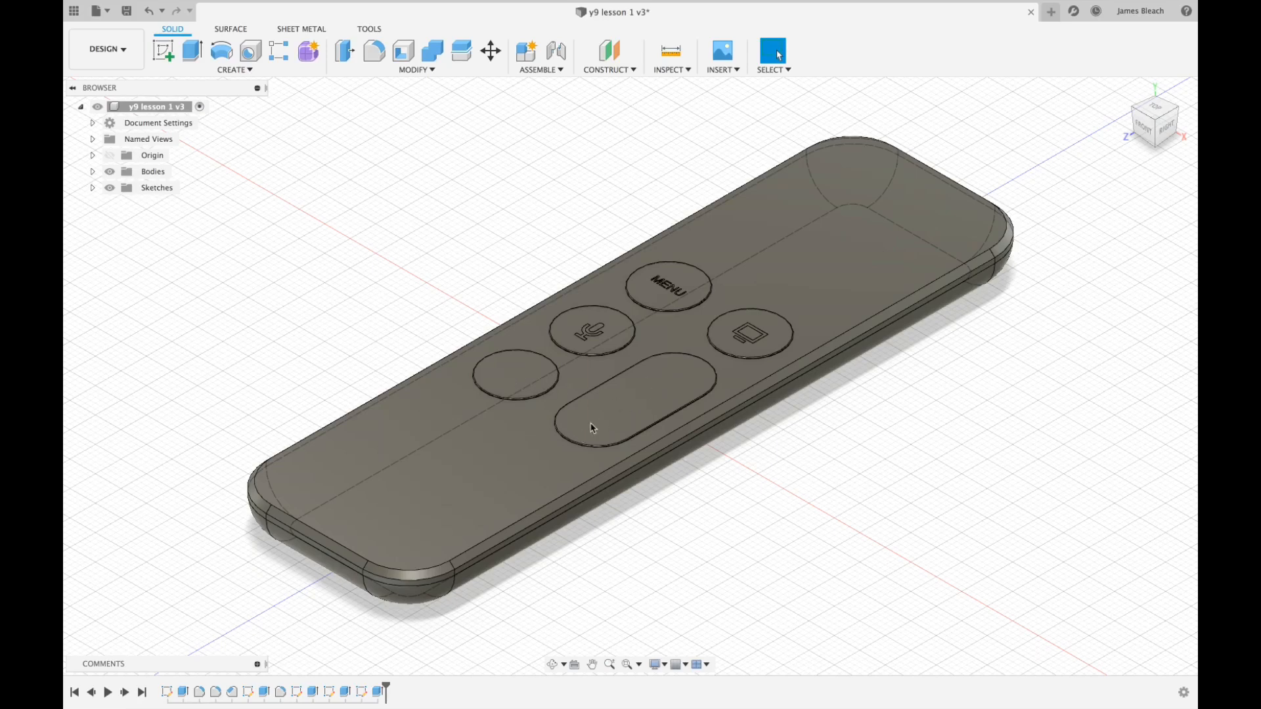
pyautogui.moveTo(671, 429)
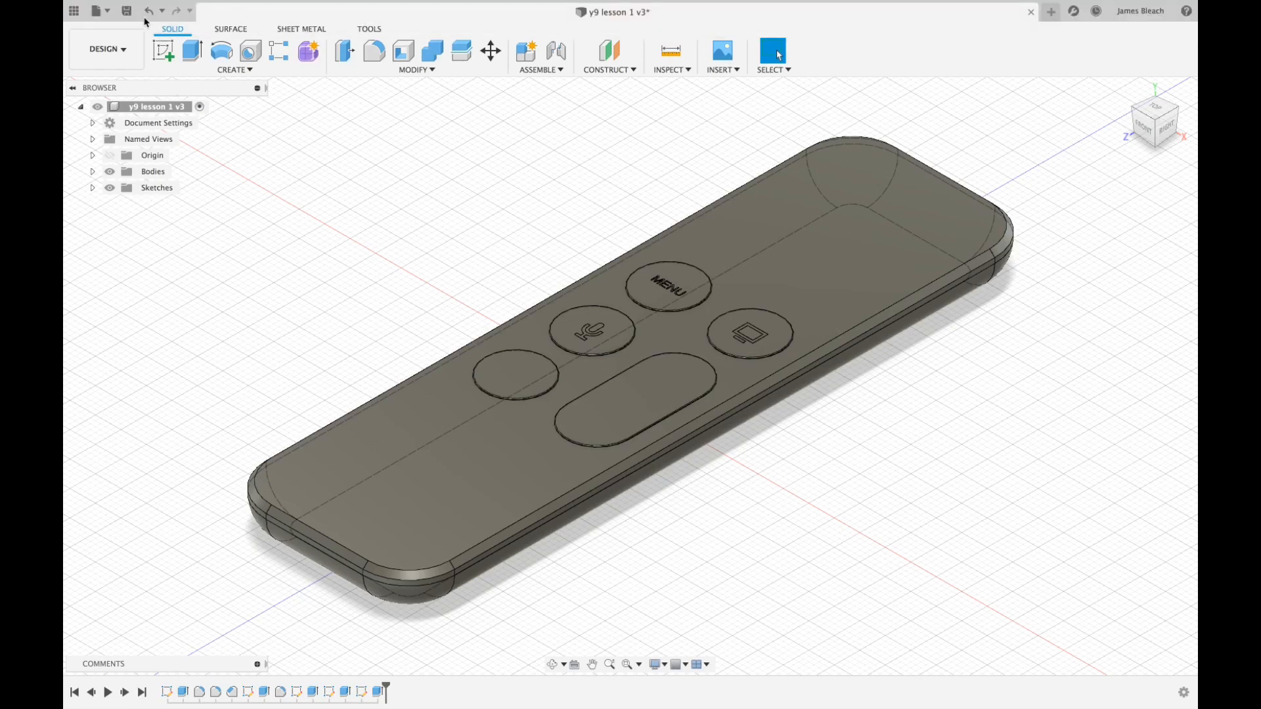
# Step: Save version 3 of the remote design with the description 'Microphone'
pyautogui.click(126, 10)
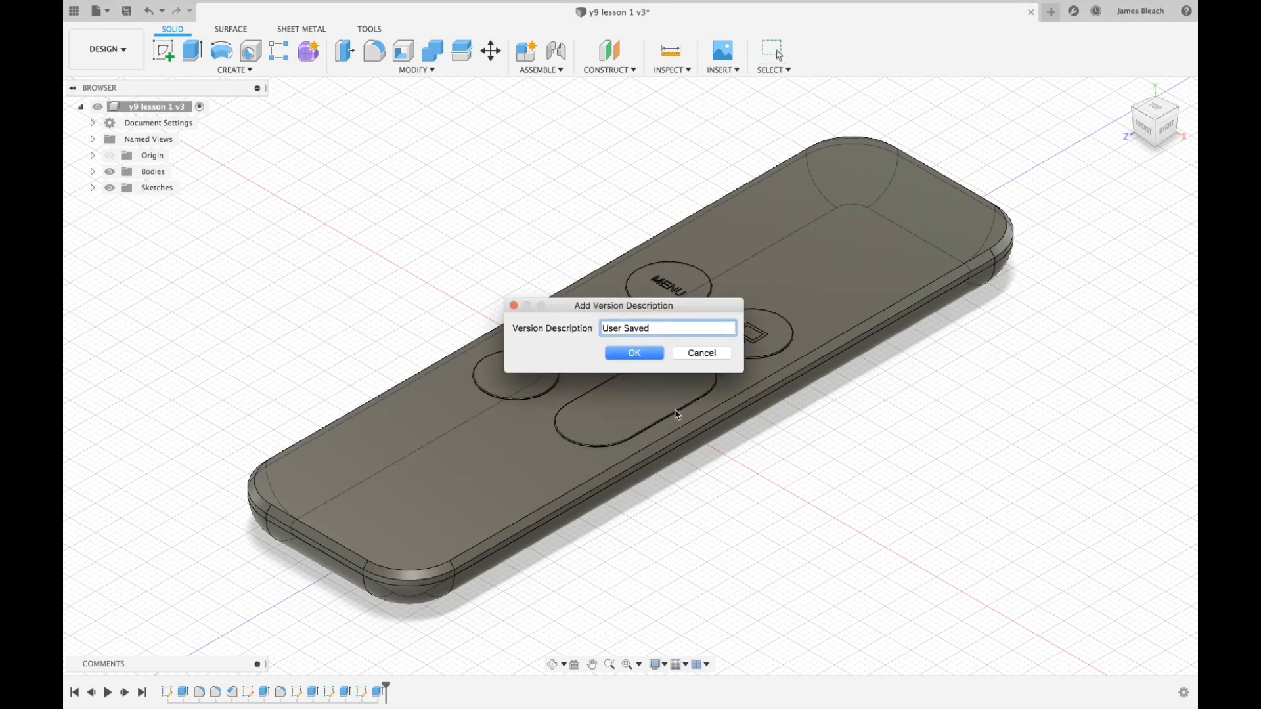
pyautogui.click(668, 328)
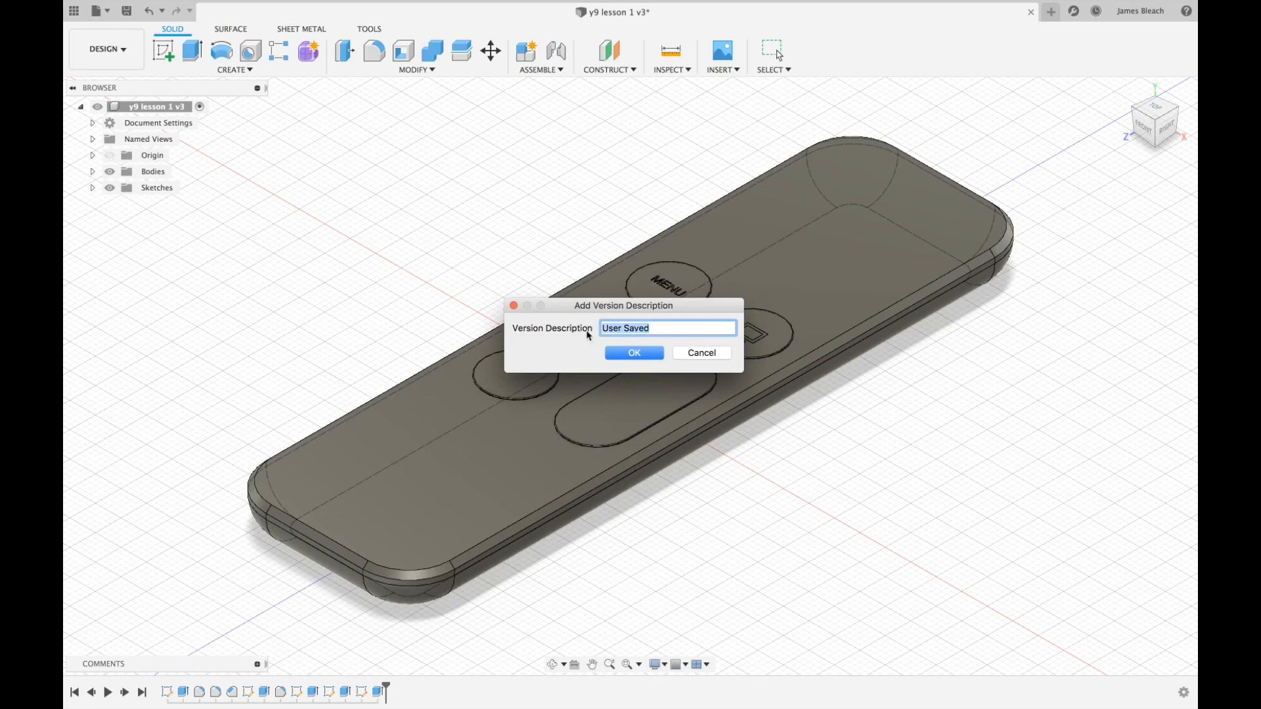
pyautogui.write('Mic')
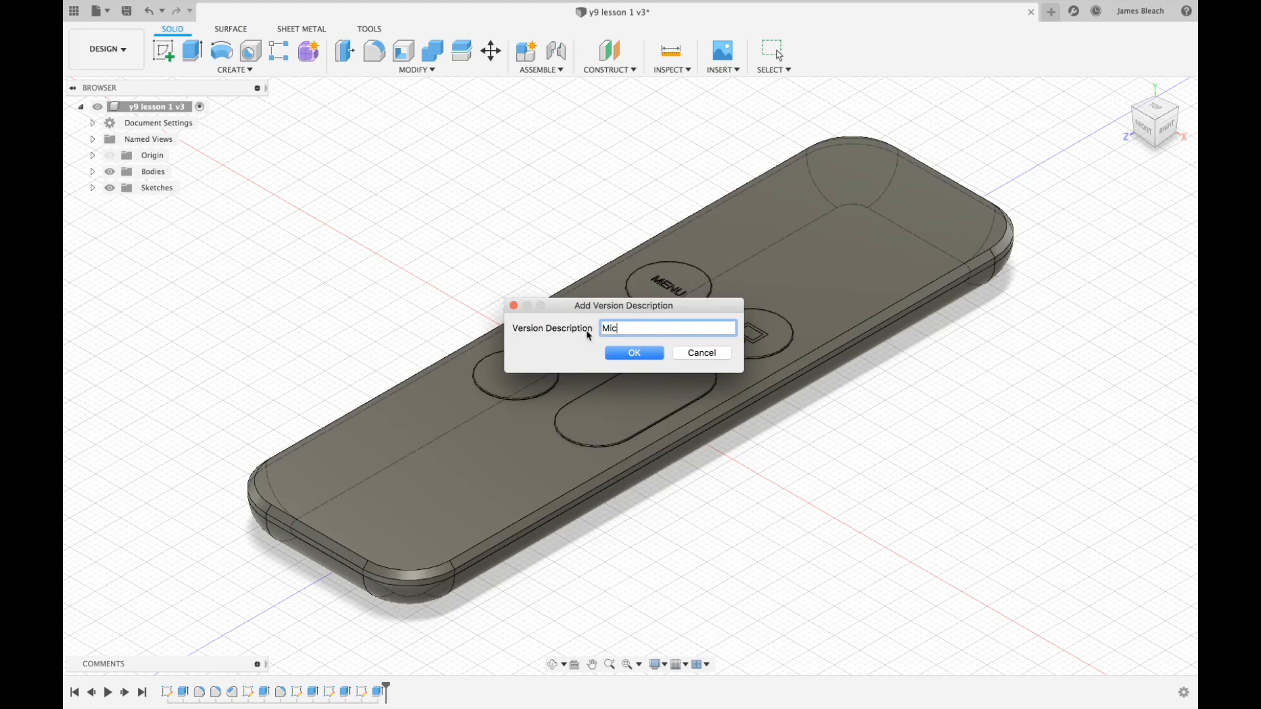
pyautogui.write('rophone')
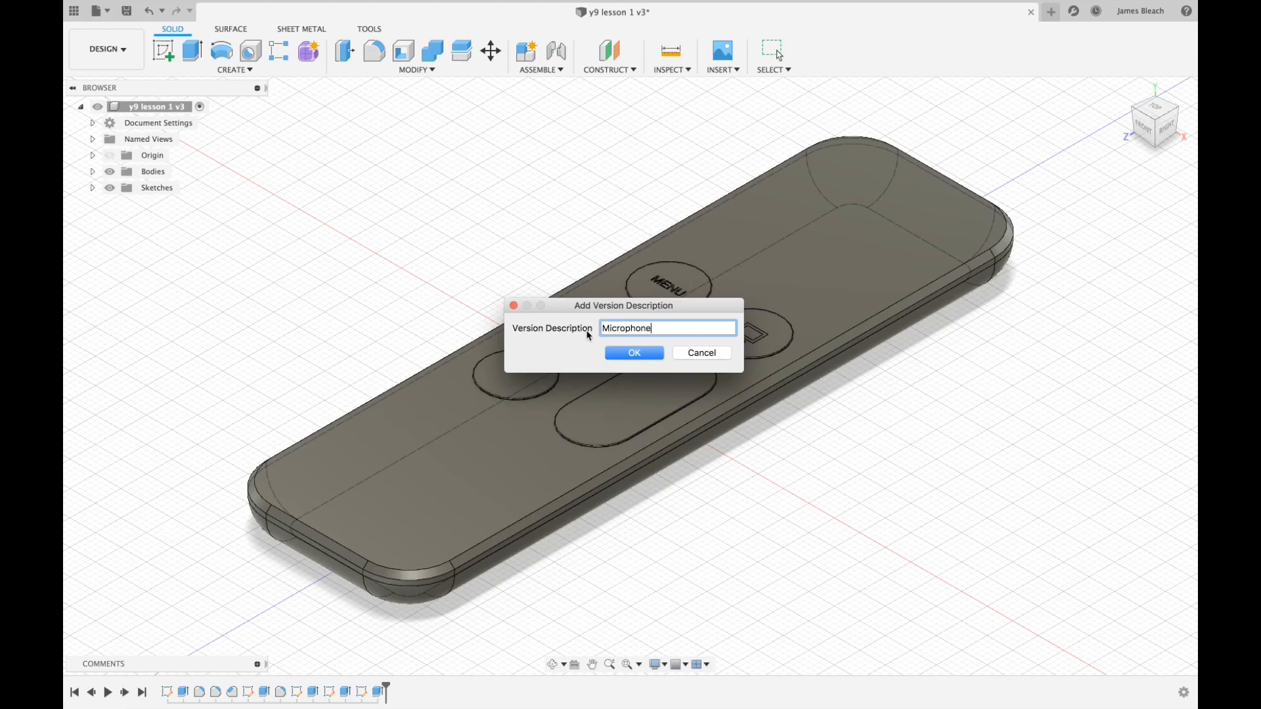
pyautogui.click(634, 352)
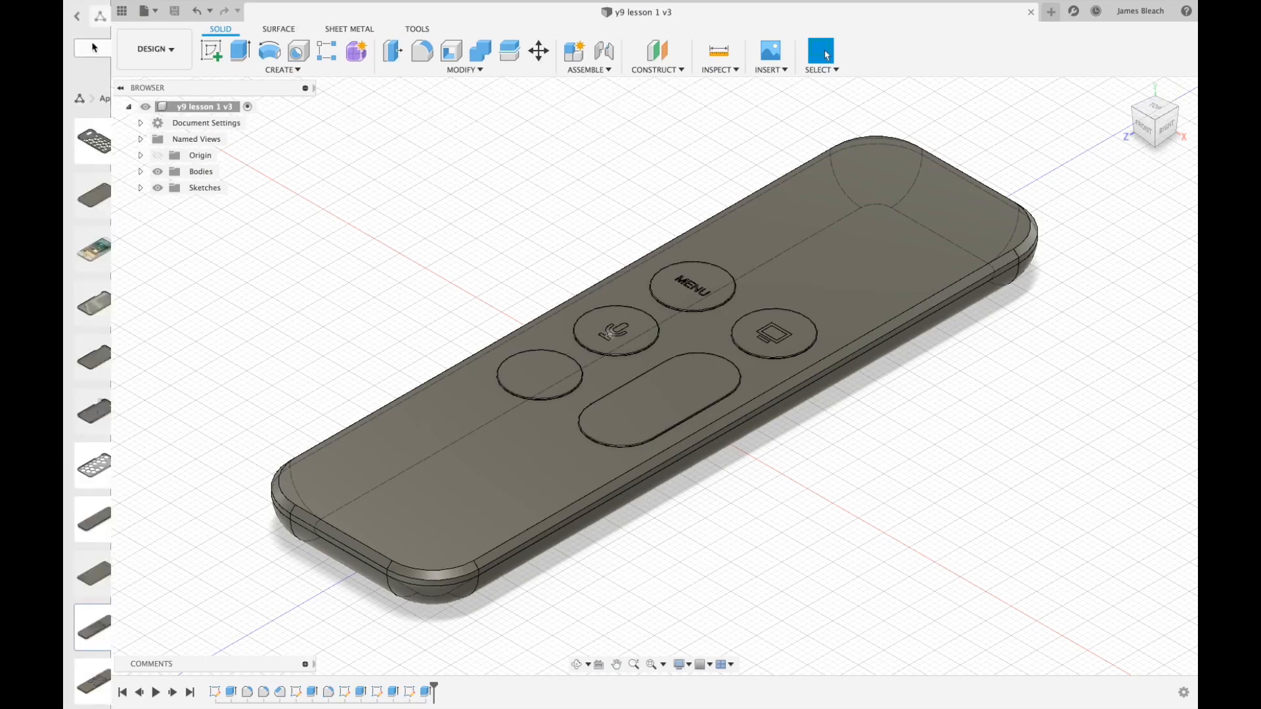
pyautogui.click(78, 16)
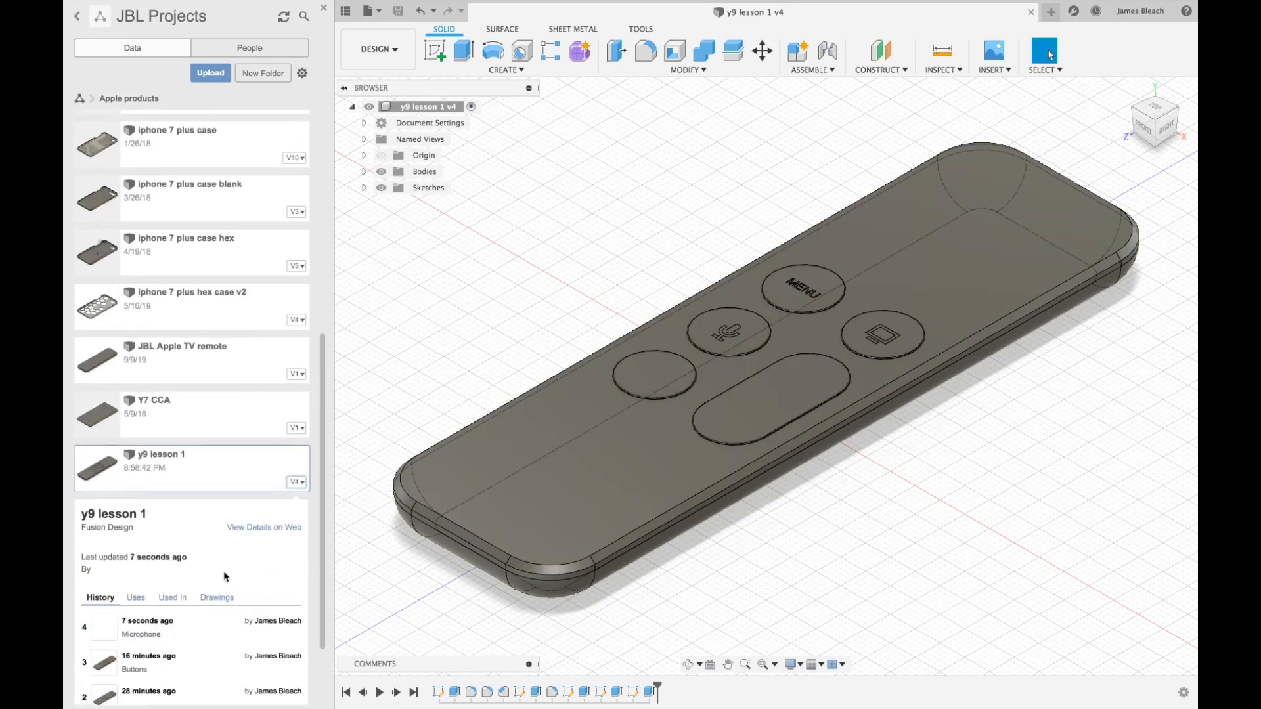
pyautogui.scroll(-3)
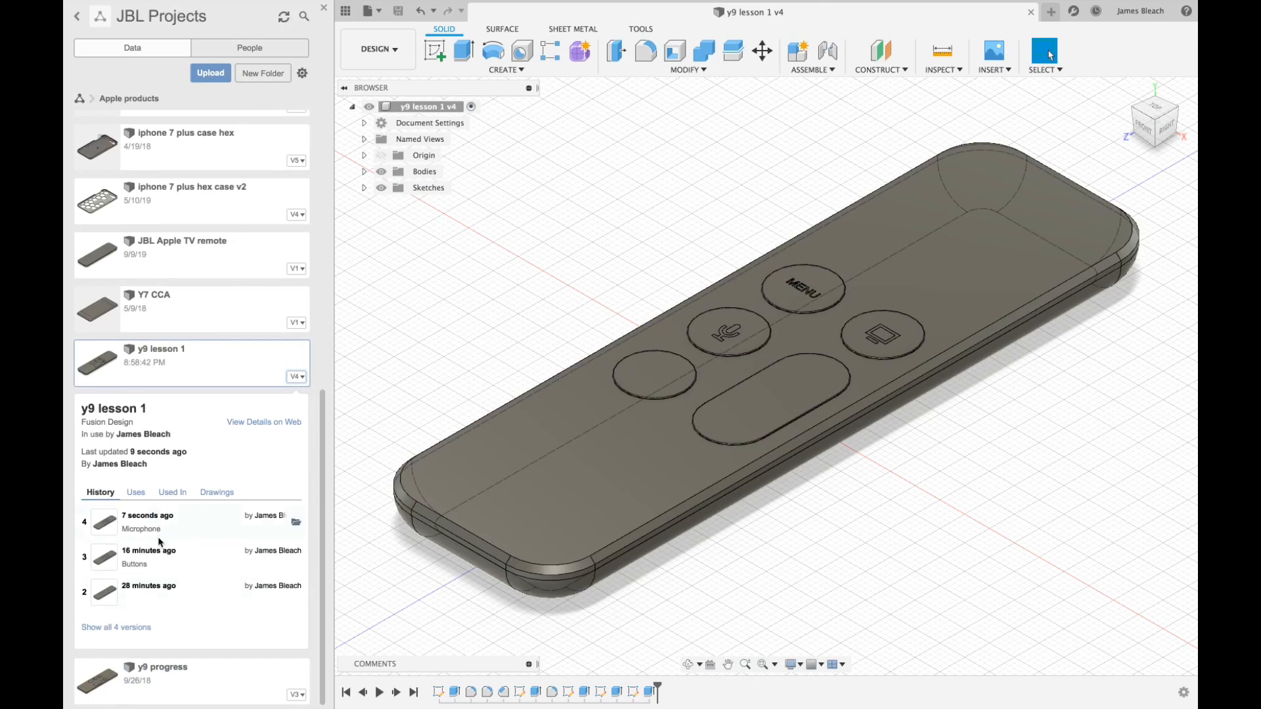
pyautogui.moveTo(155, 592)
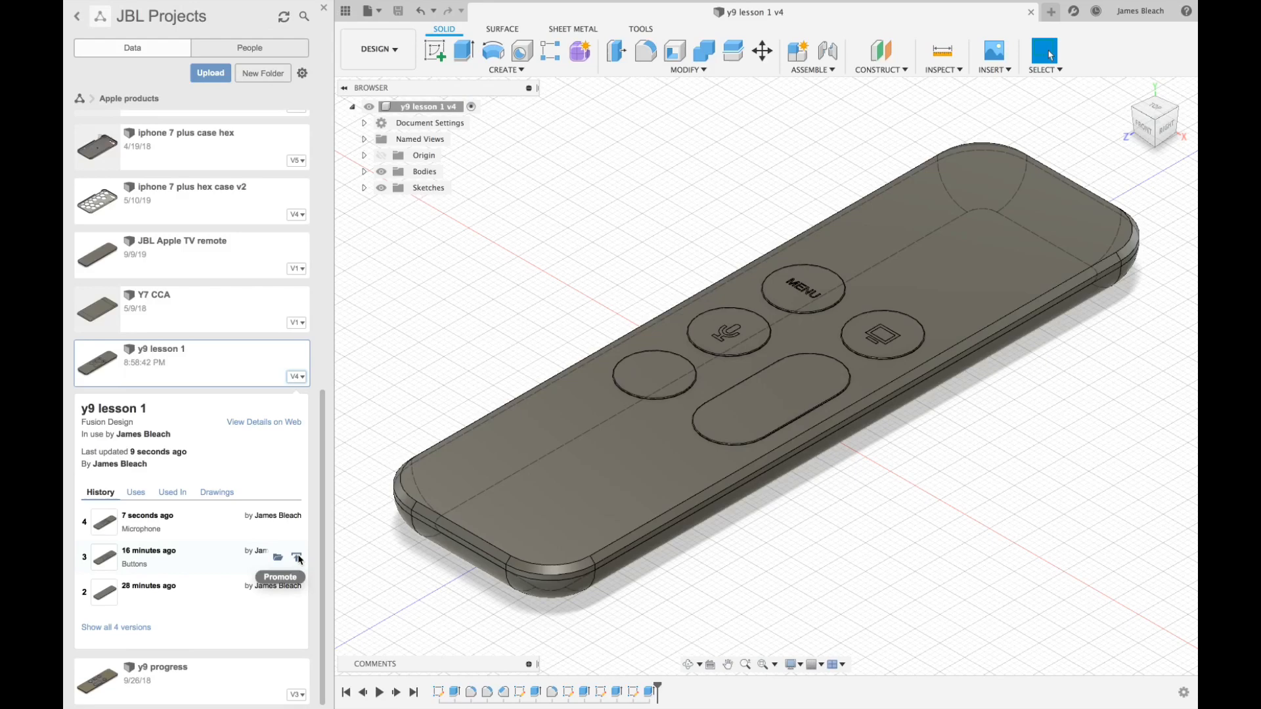
pyautogui.moveTo(269, 565)
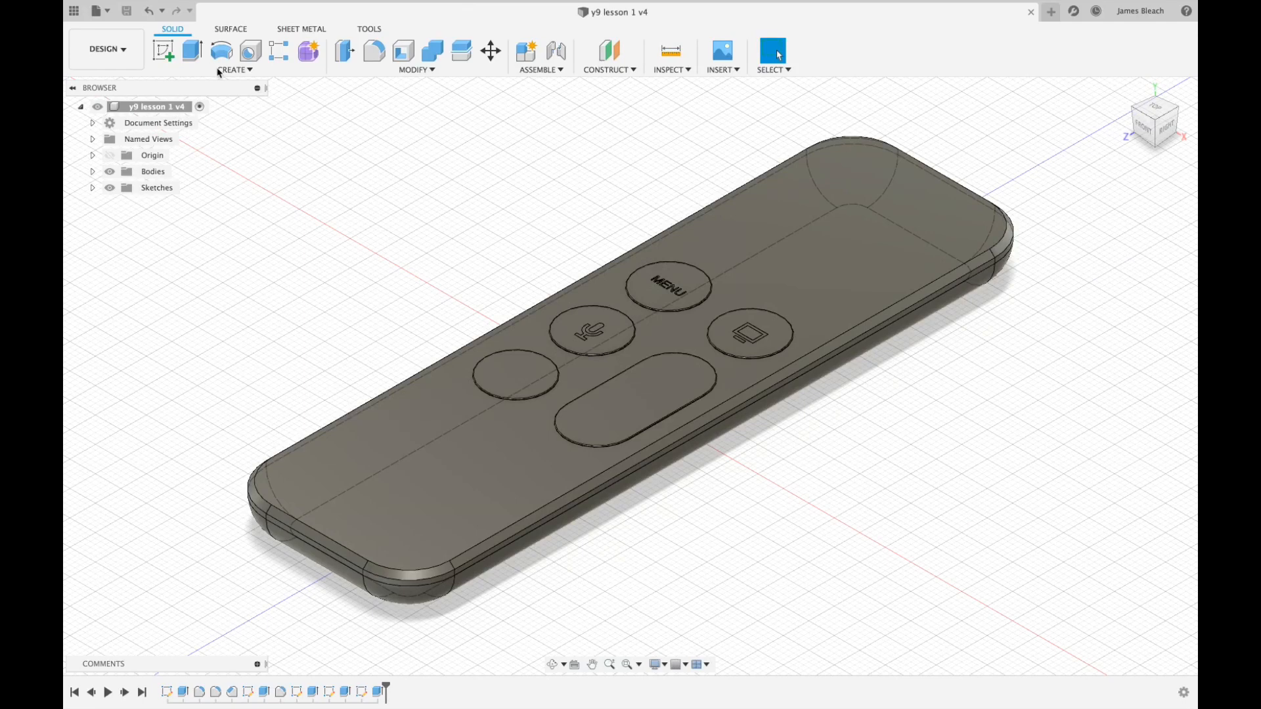
# Step: Start a new sketch on the remote's top face
pyautogui.click(162, 51)
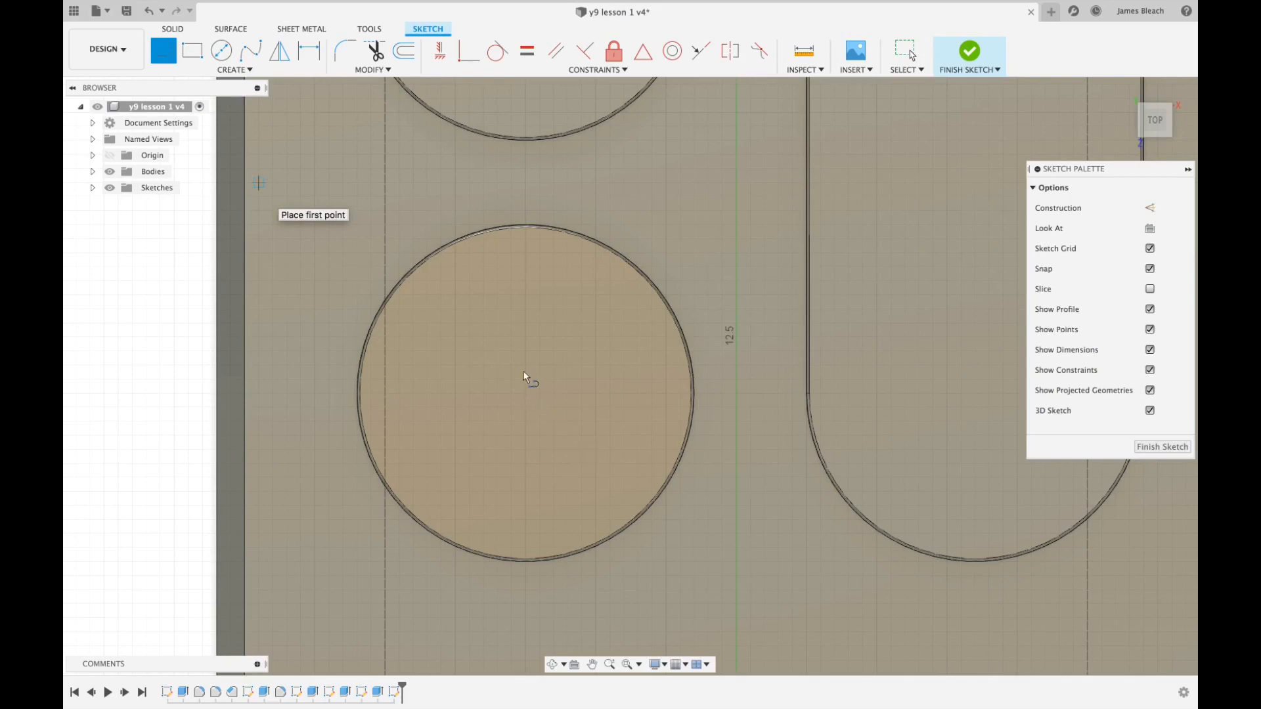
pyautogui.moveTo(338, 406)
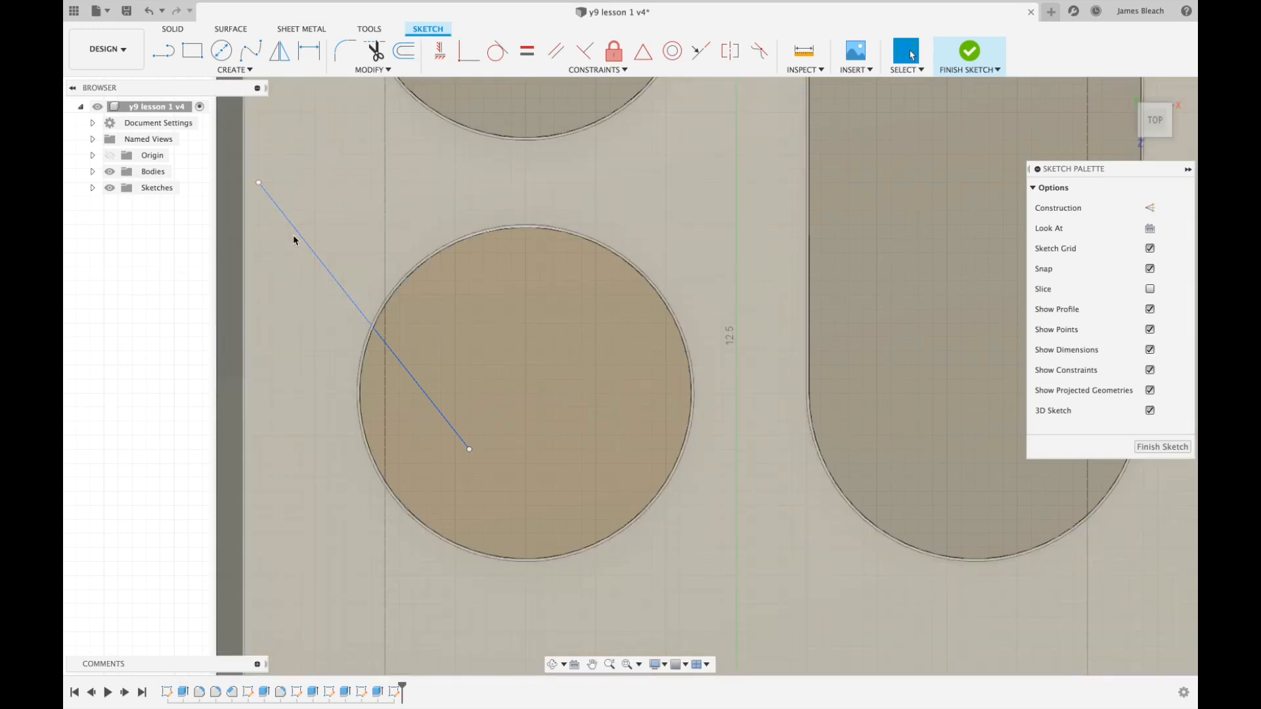
pyautogui.moveTo(446, 306)
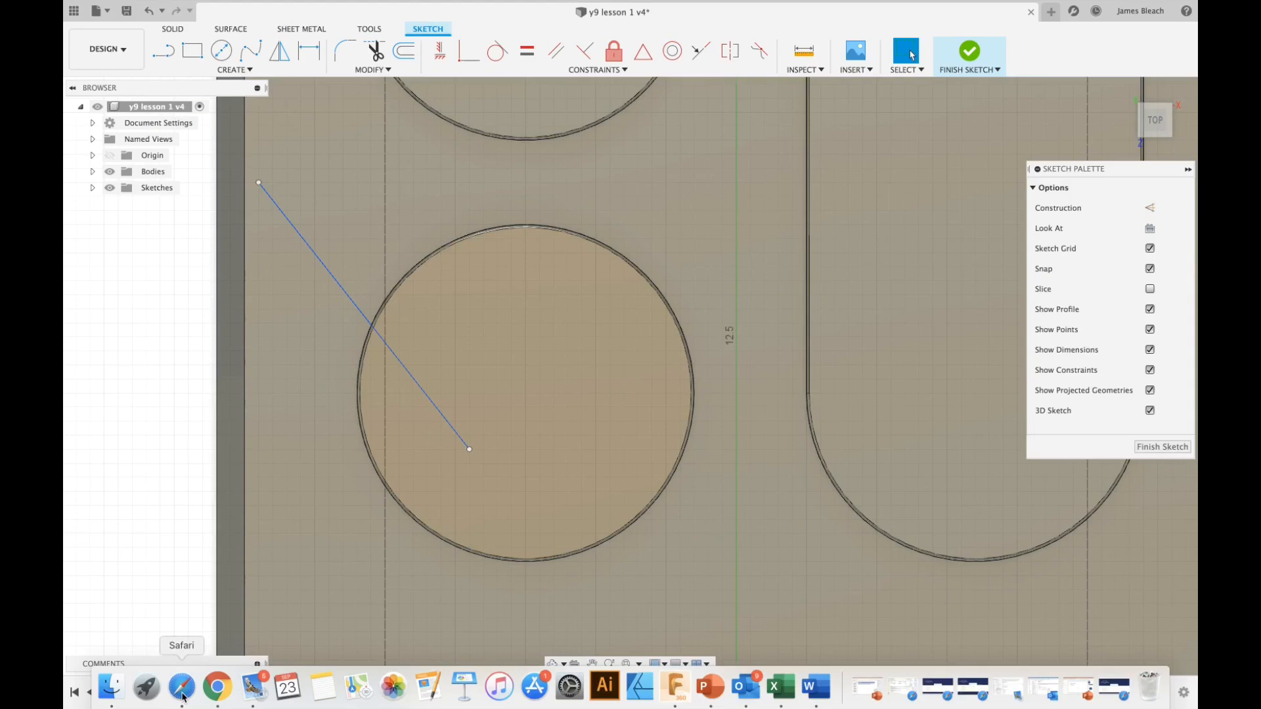
# Step: Redraw the line across the blank button's diameter as an 8.577 mm construction line
pyautogui.click(426, 395)
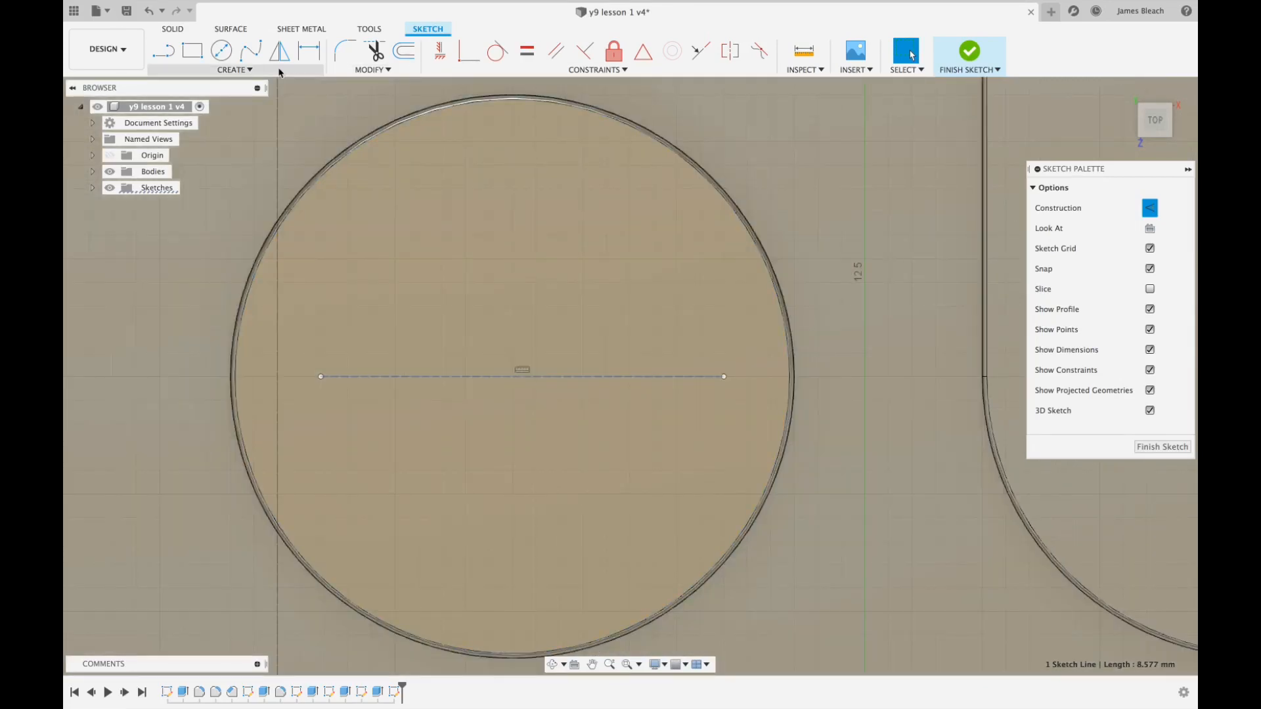
# Step: Draw a 0.5 × 4 mm centre rectangle on the construction line inside the blank button
pyautogui.click(233, 69)
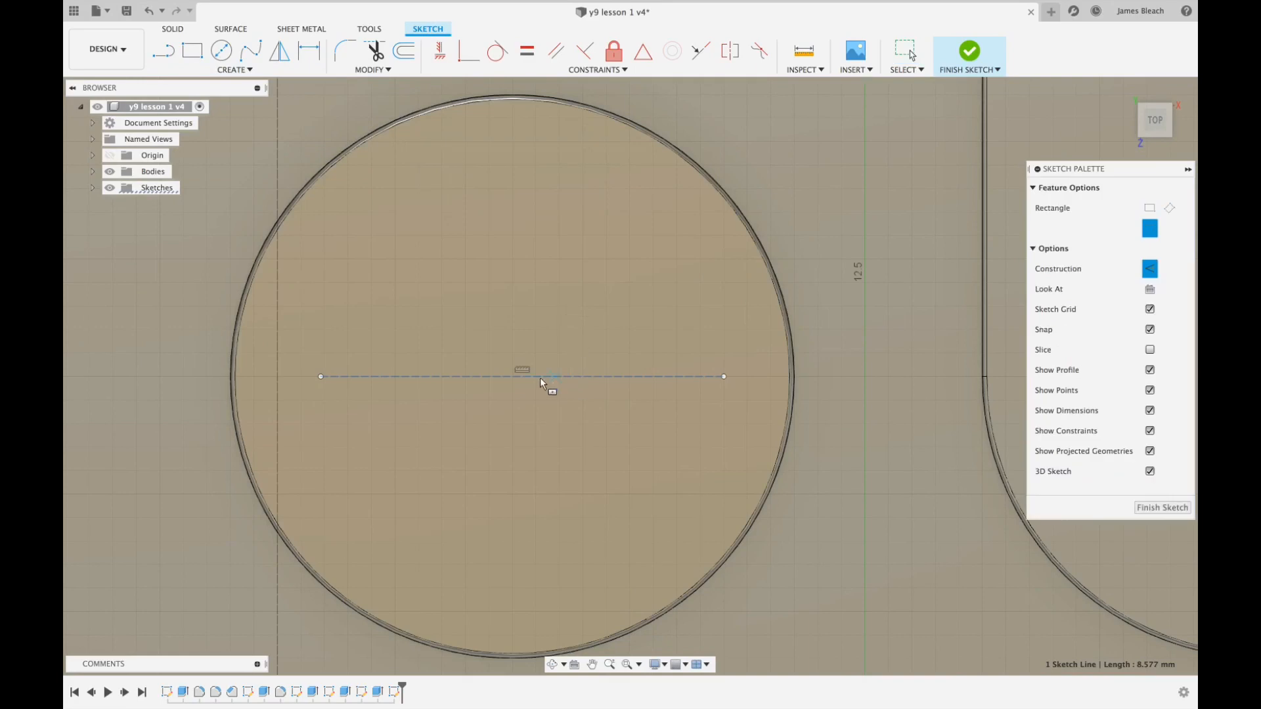
pyautogui.moveTo(537, 381)
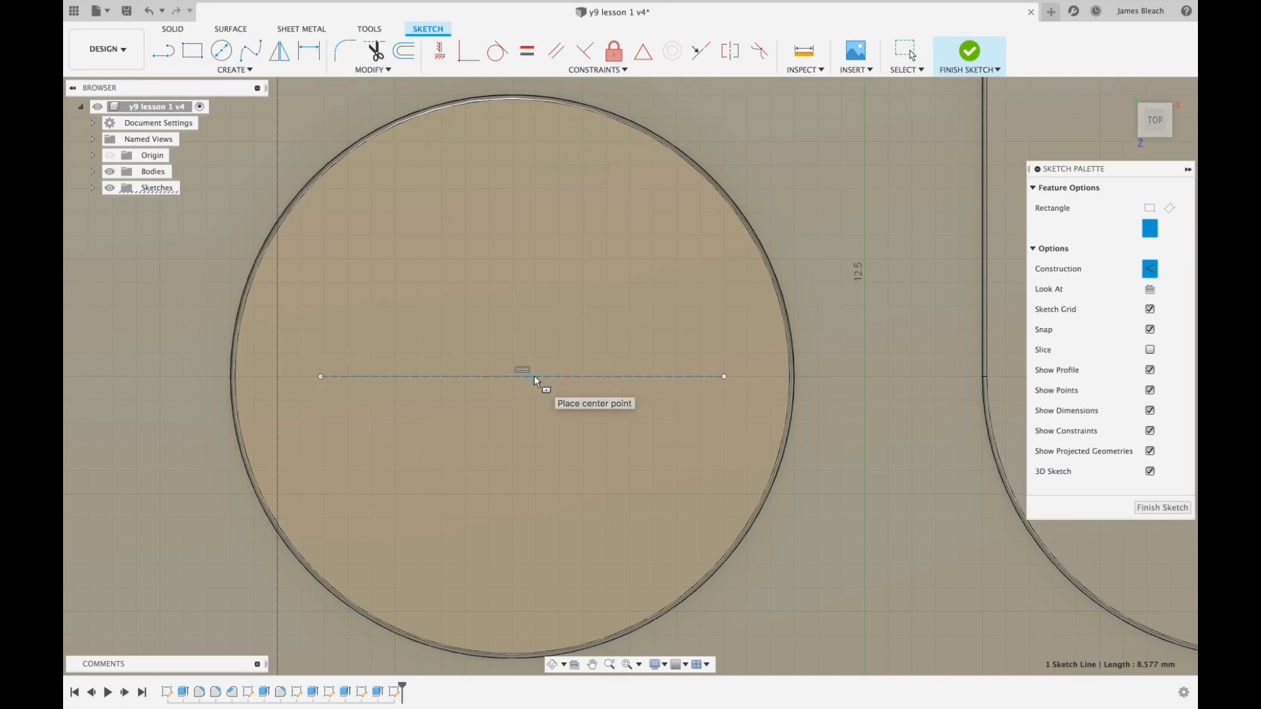
pyautogui.click(534, 376)
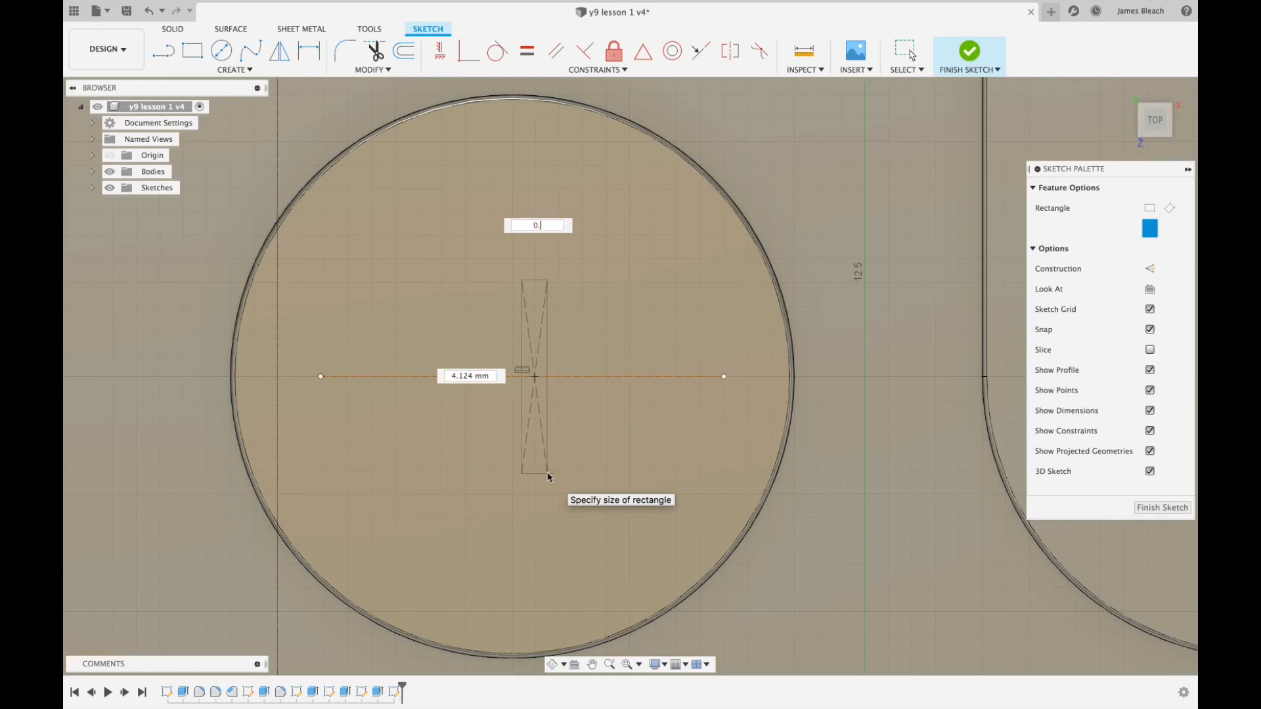
pyautogui.write('0.5 mm')
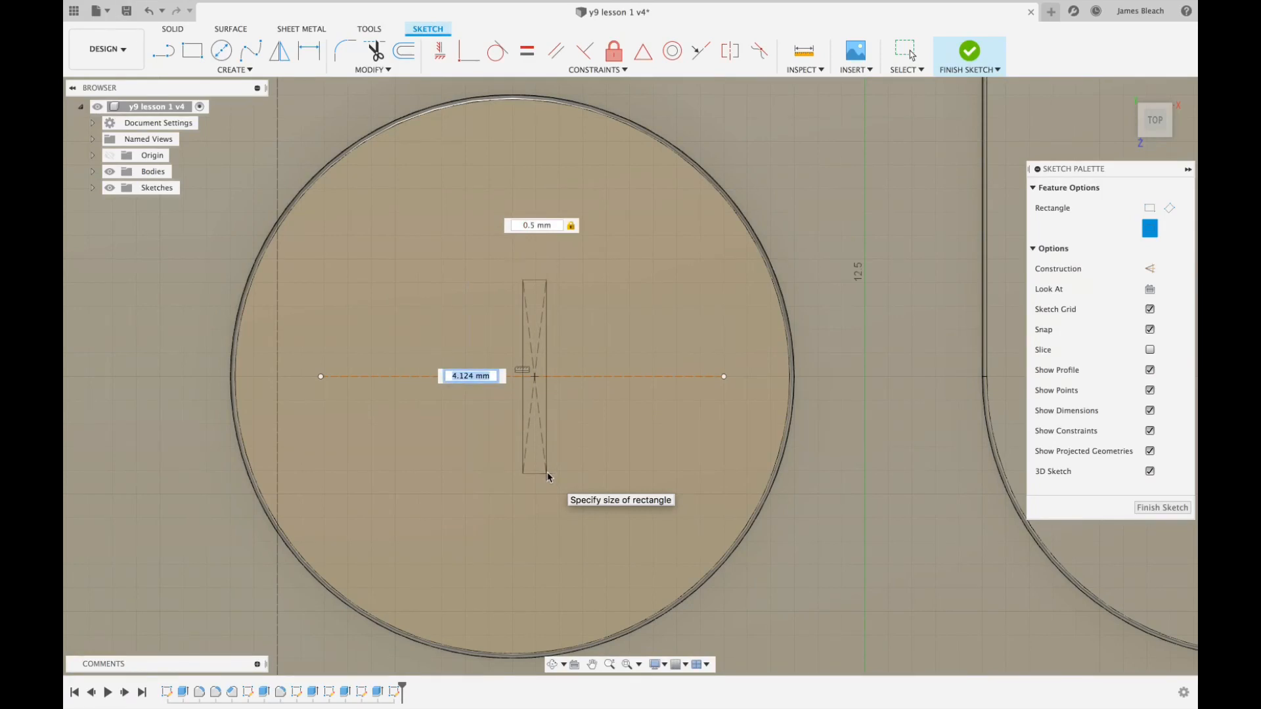
pyautogui.write('4')
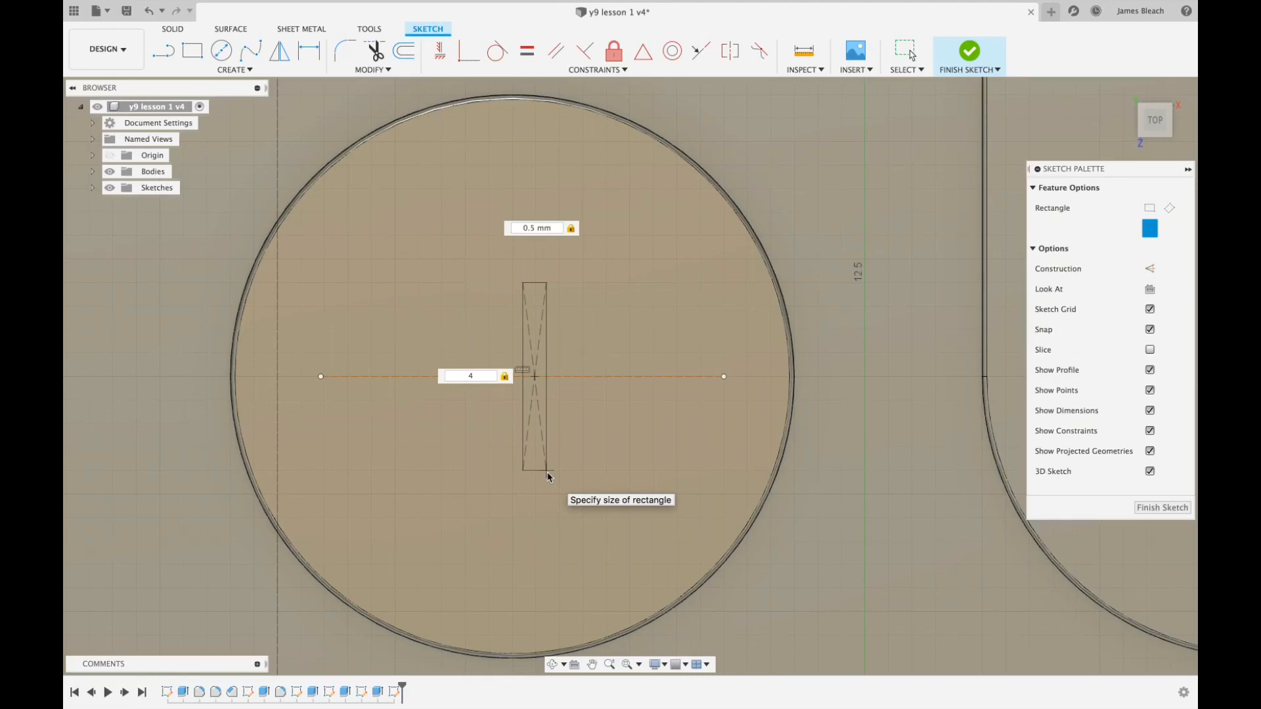
pyautogui.click(903, 50)
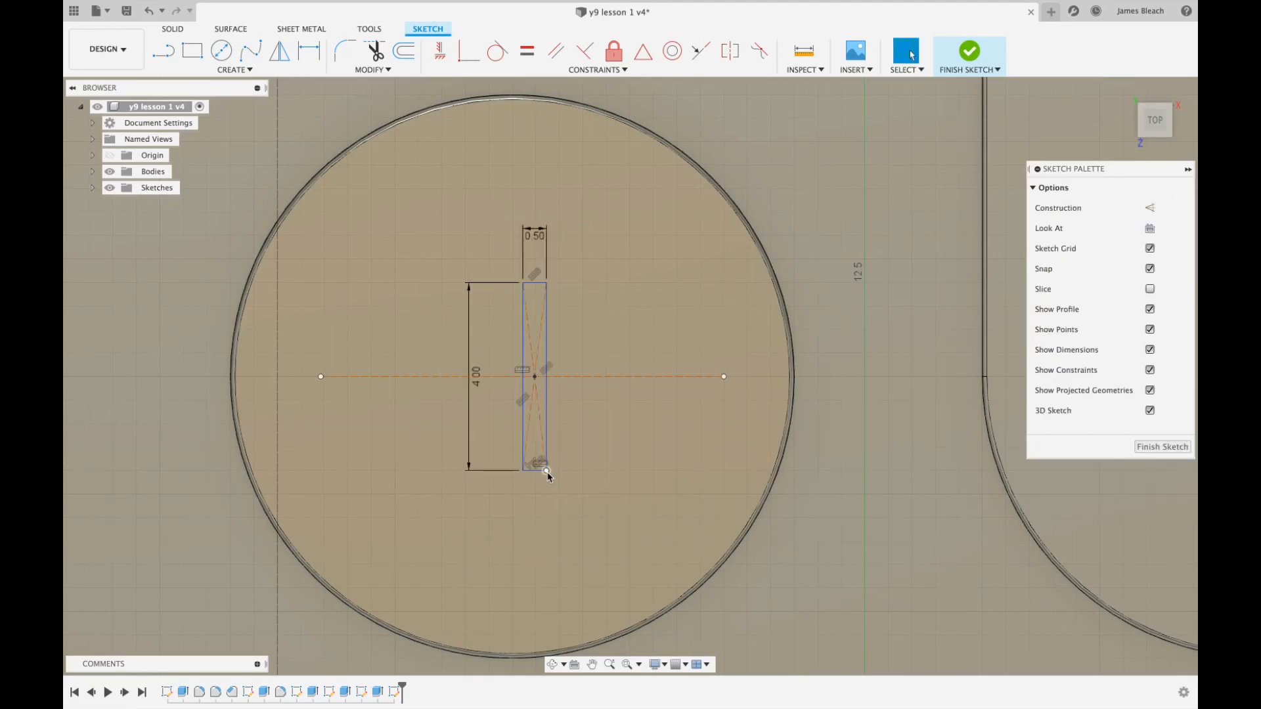
pyautogui.click(546, 424)
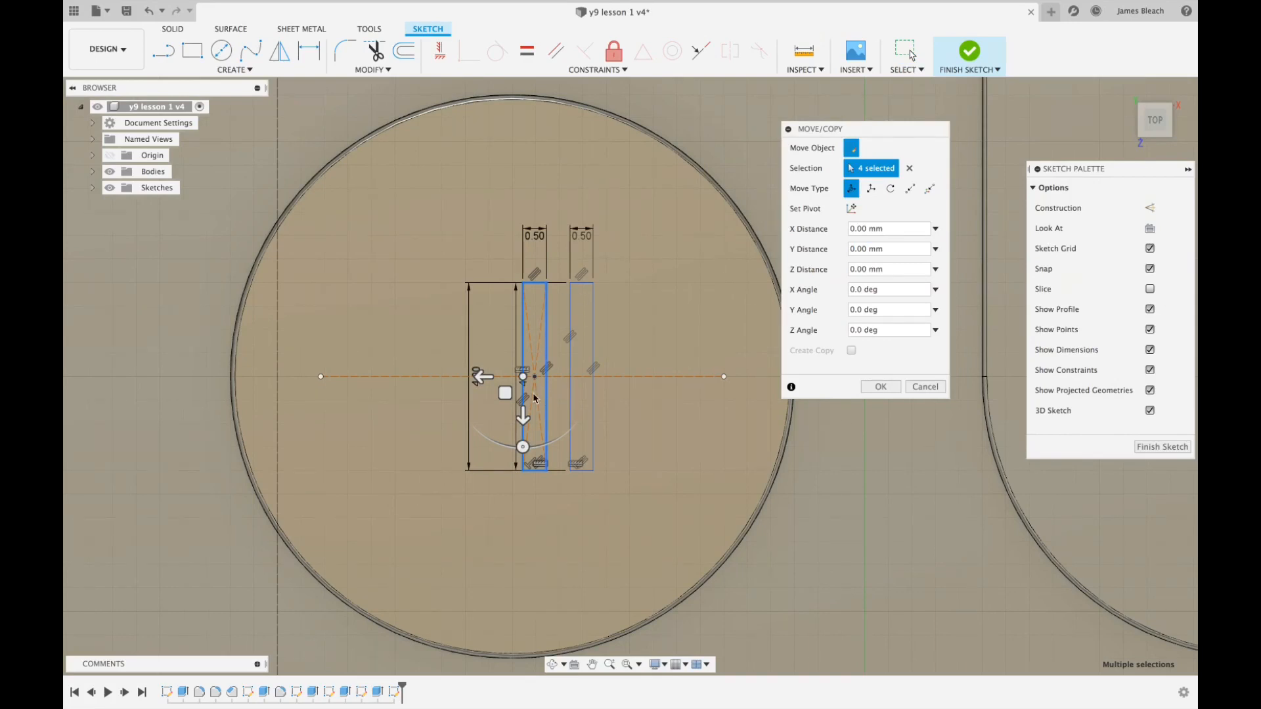
# Step: Place a copy of the 0.5 mm bar beside the original for the play/pause symbol
pyautogui.moveTo(546, 368); pyautogui.dragTo(387, 376)
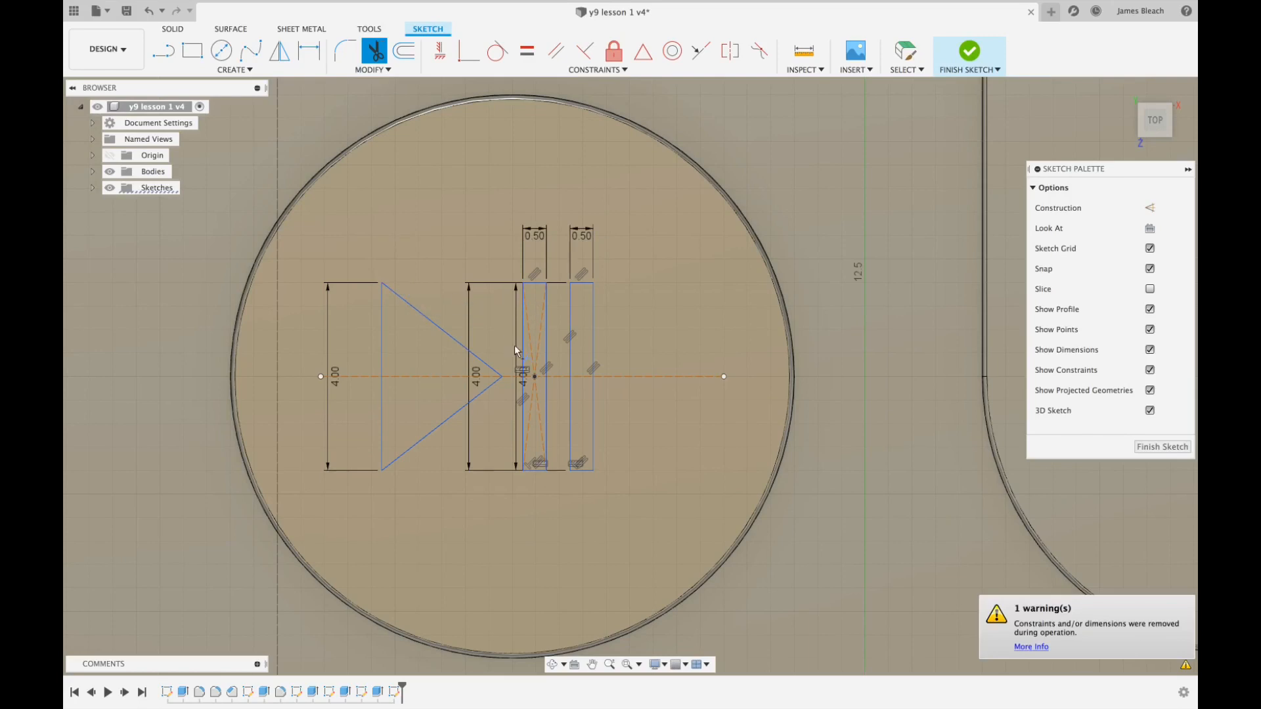
pyautogui.moveTo(590, 302)
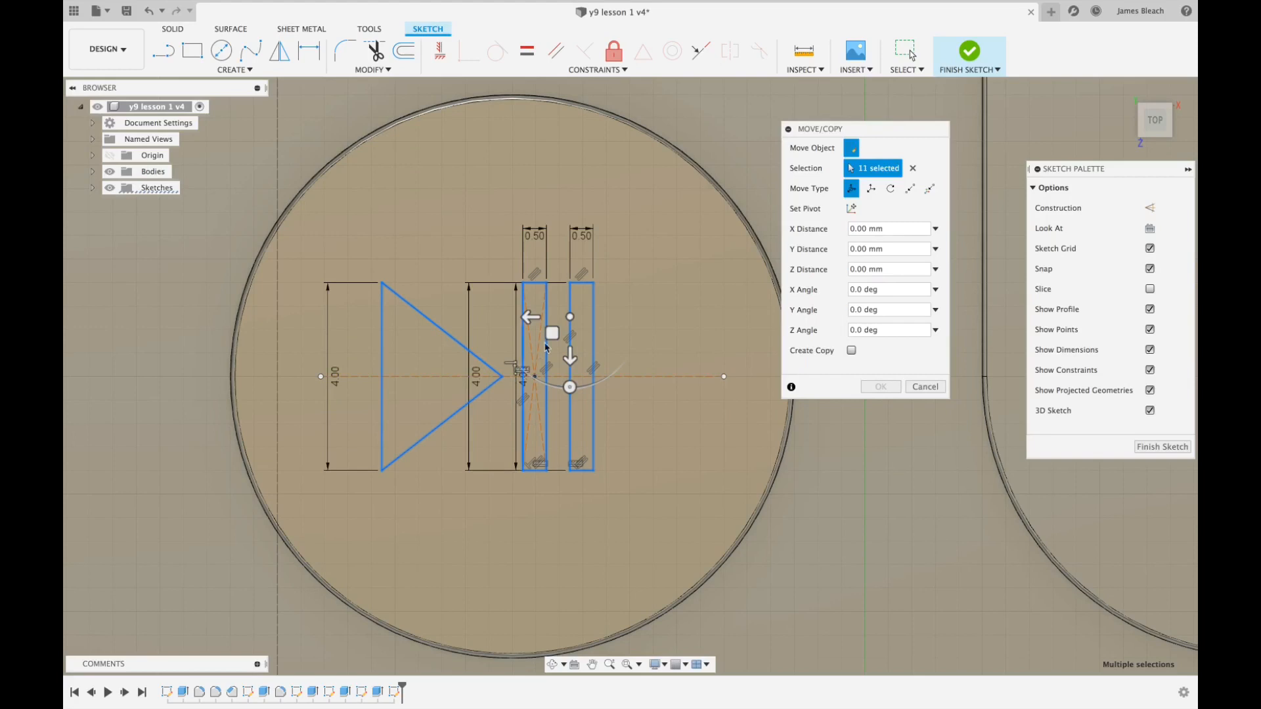
# Step: Shift the symbol sideways, then move the first bar right, clear of the triangle tip
pyautogui.moveTo(530, 316); pyautogui.dragTo(552, 316)
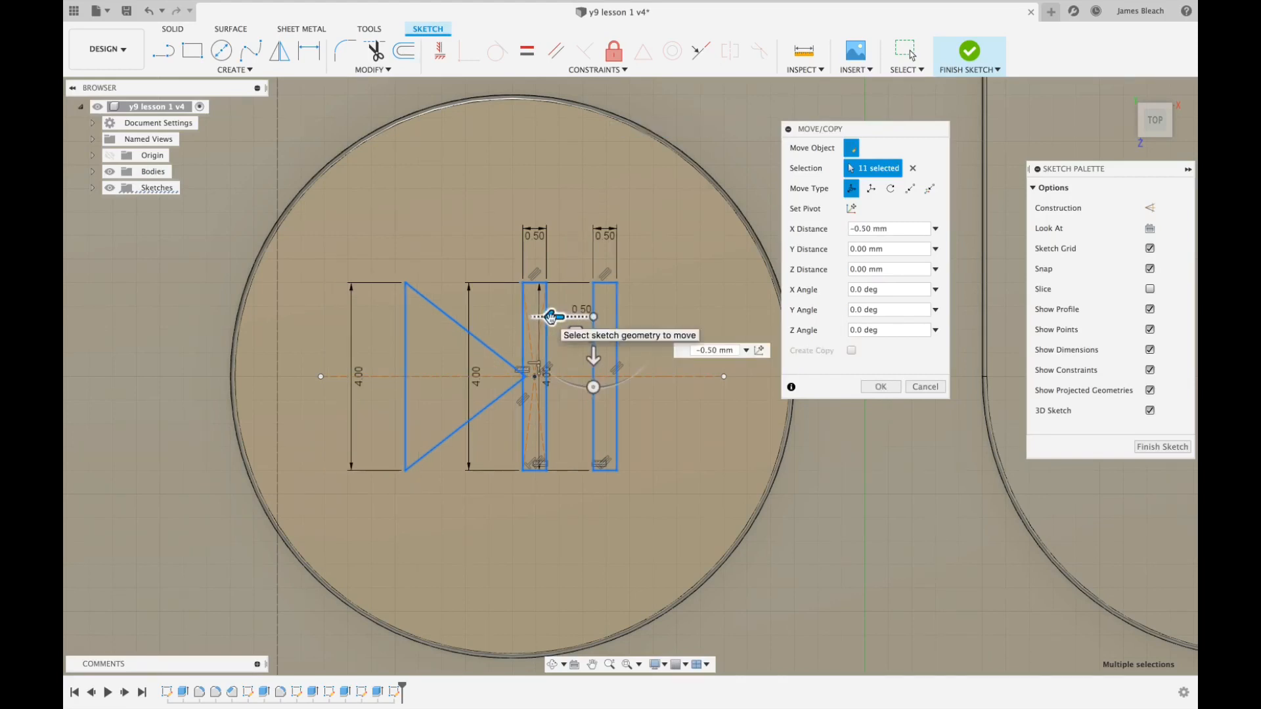
pyautogui.click(878, 387)
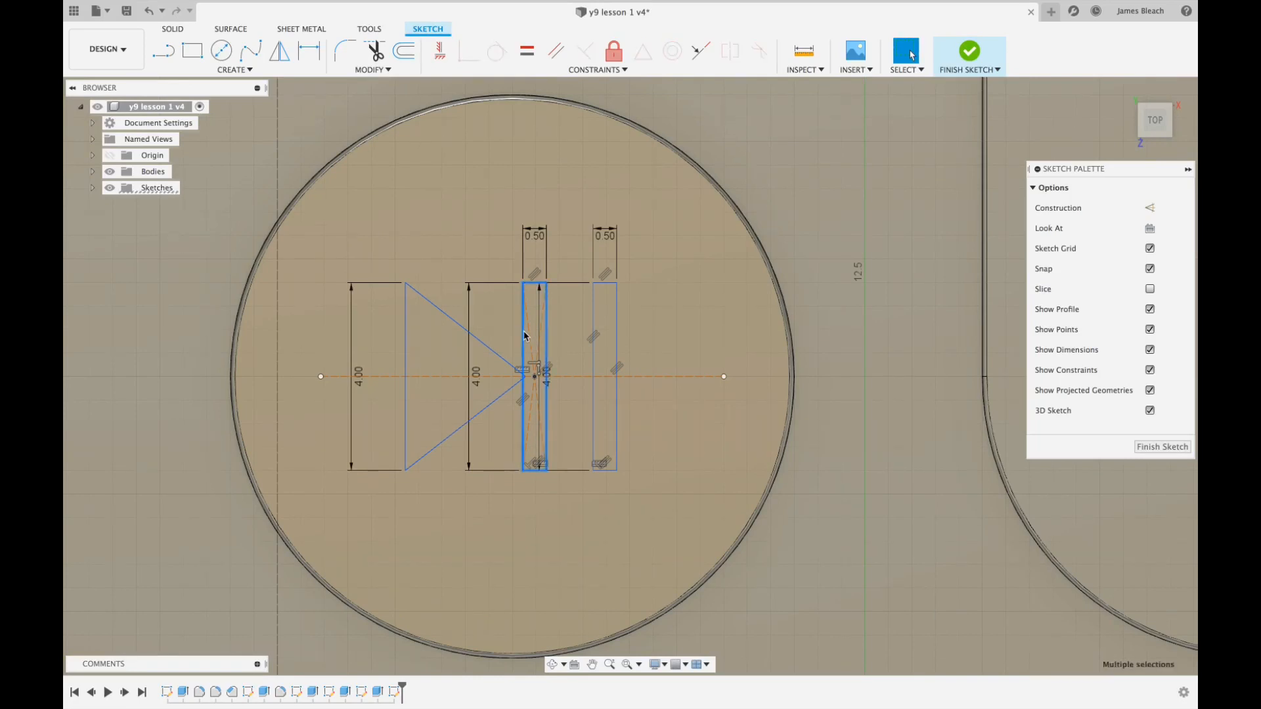
pyautogui.click(903, 50)
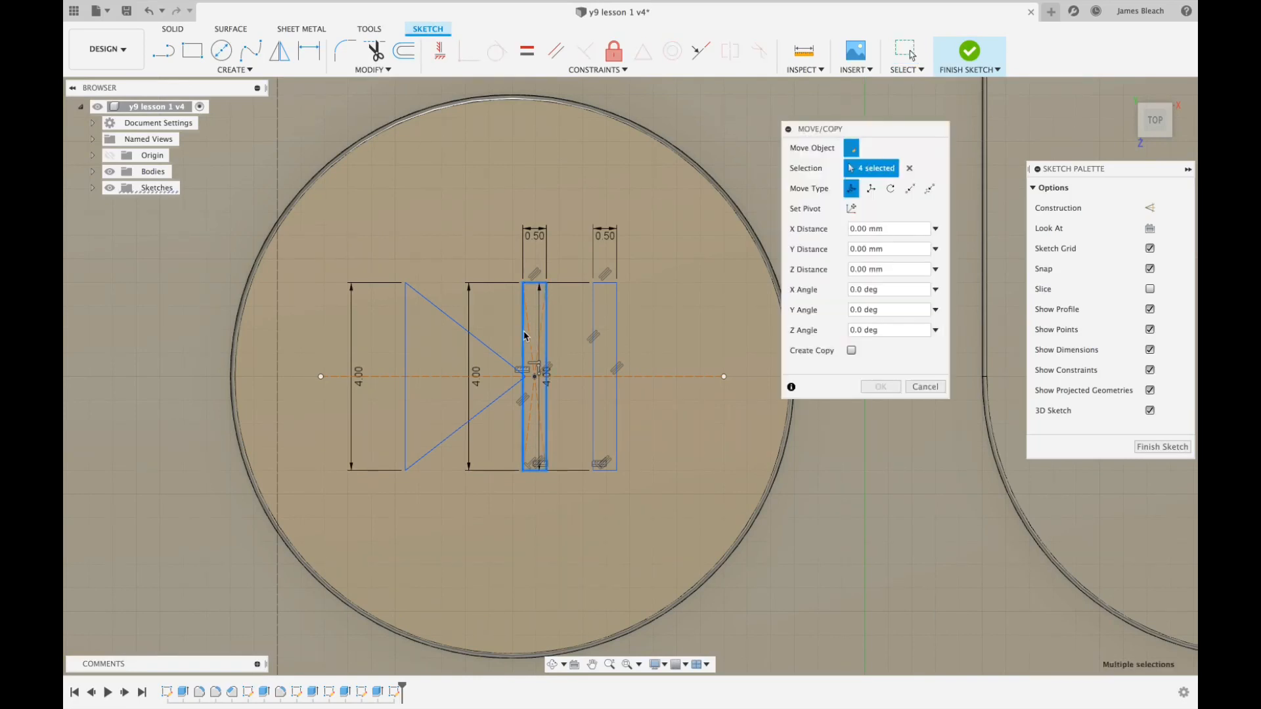
pyautogui.moveTo(538, 376); pyautogui.dragTo(527, 376)
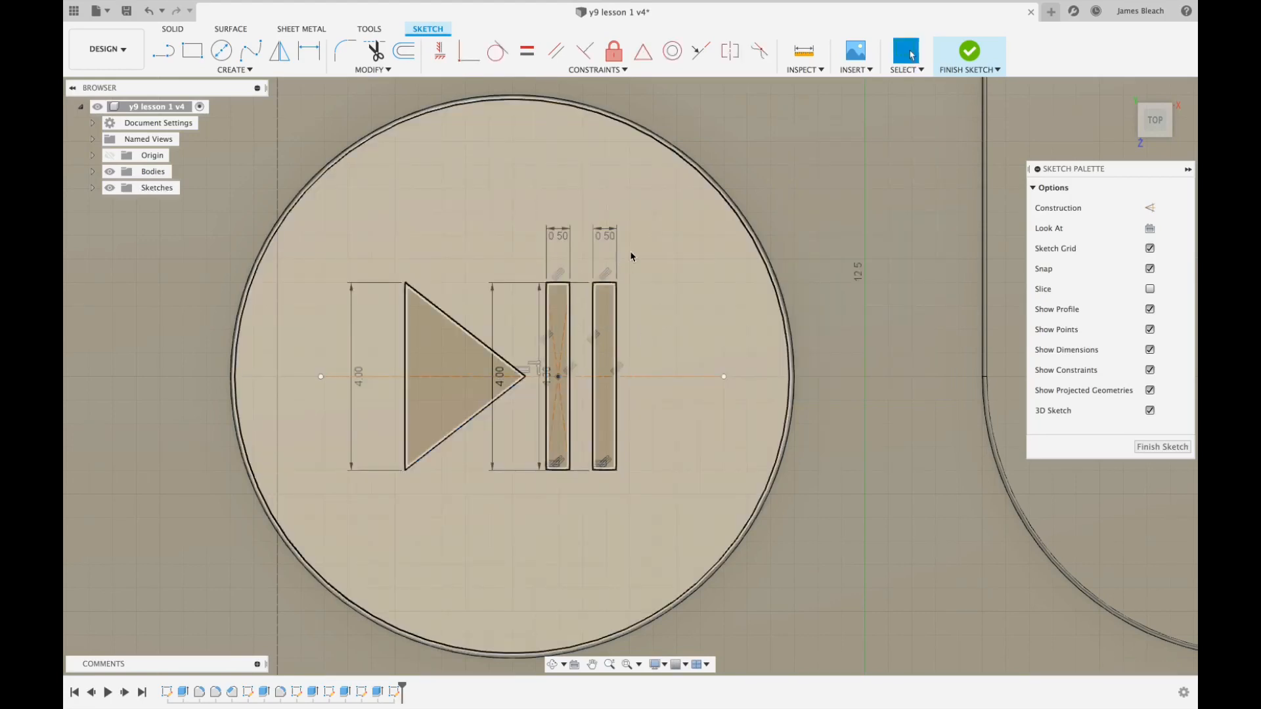
# Step: Finish the sketch and extrude the play/pause triangle and bar profiles
pyautogui.click(968, 53)
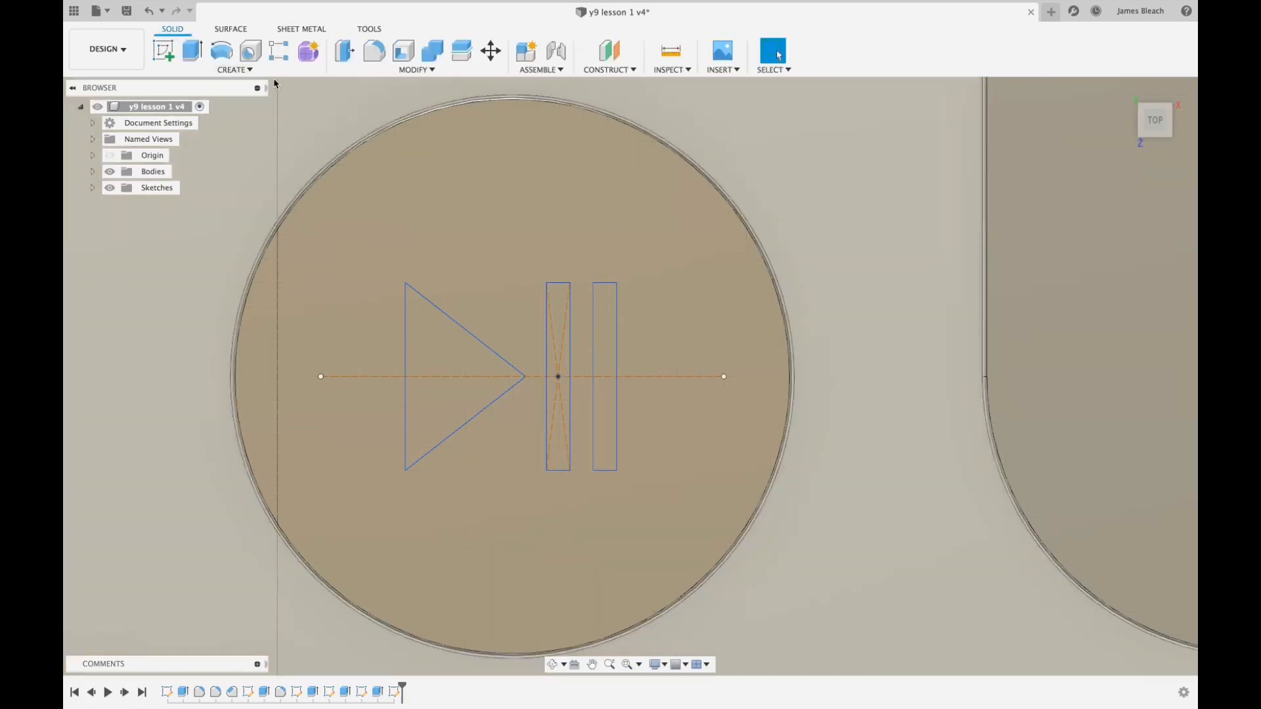
pyautogui.click(193, 50)
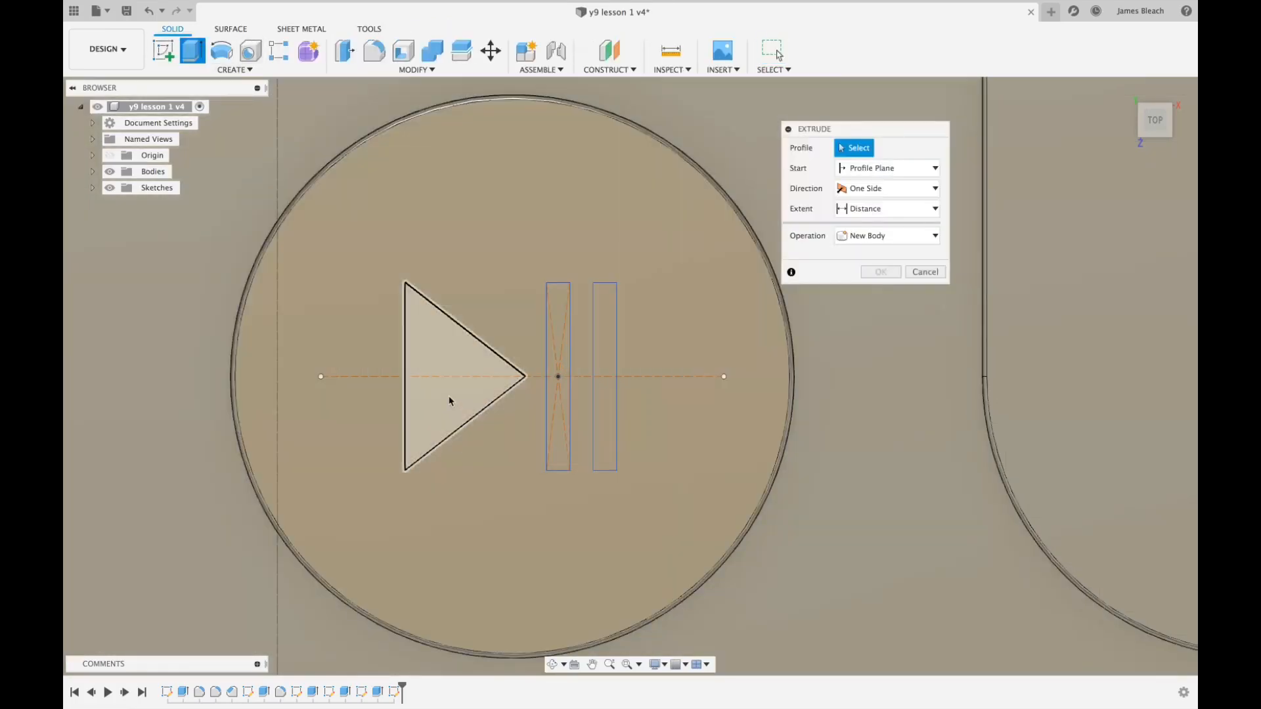
pyautogui.click(558, 376)
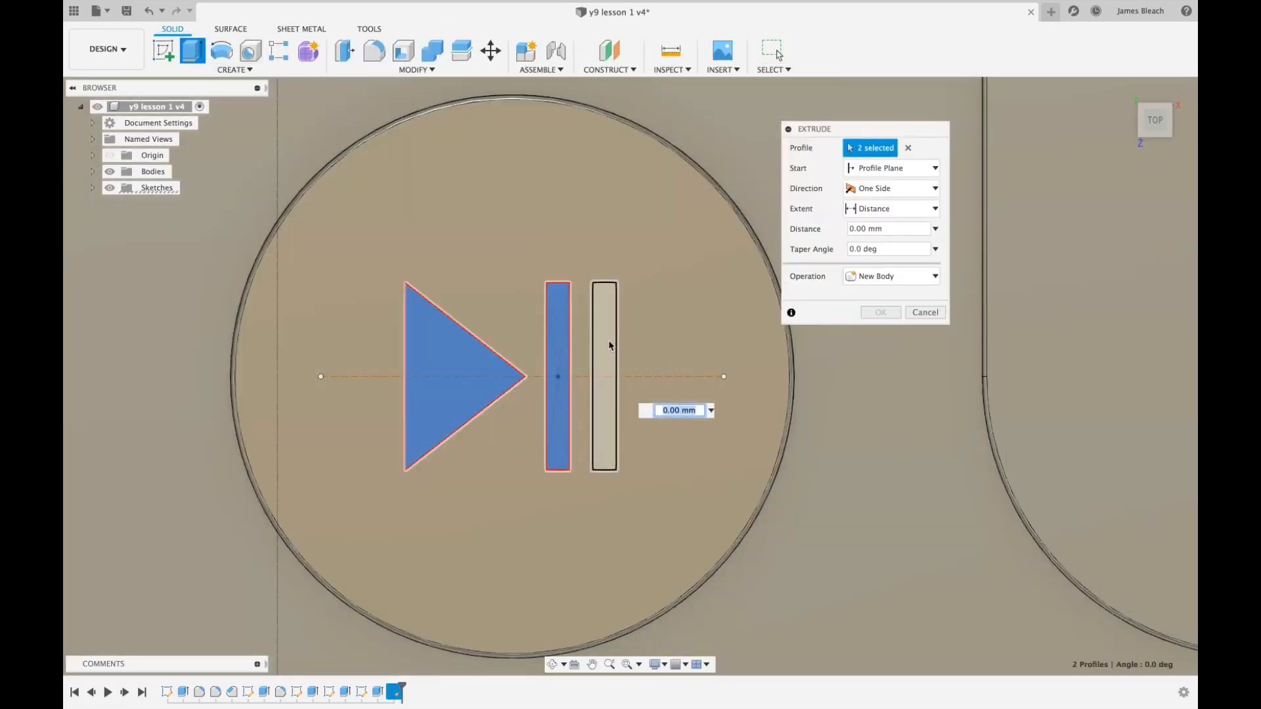
pyautogui.click(605, 378)
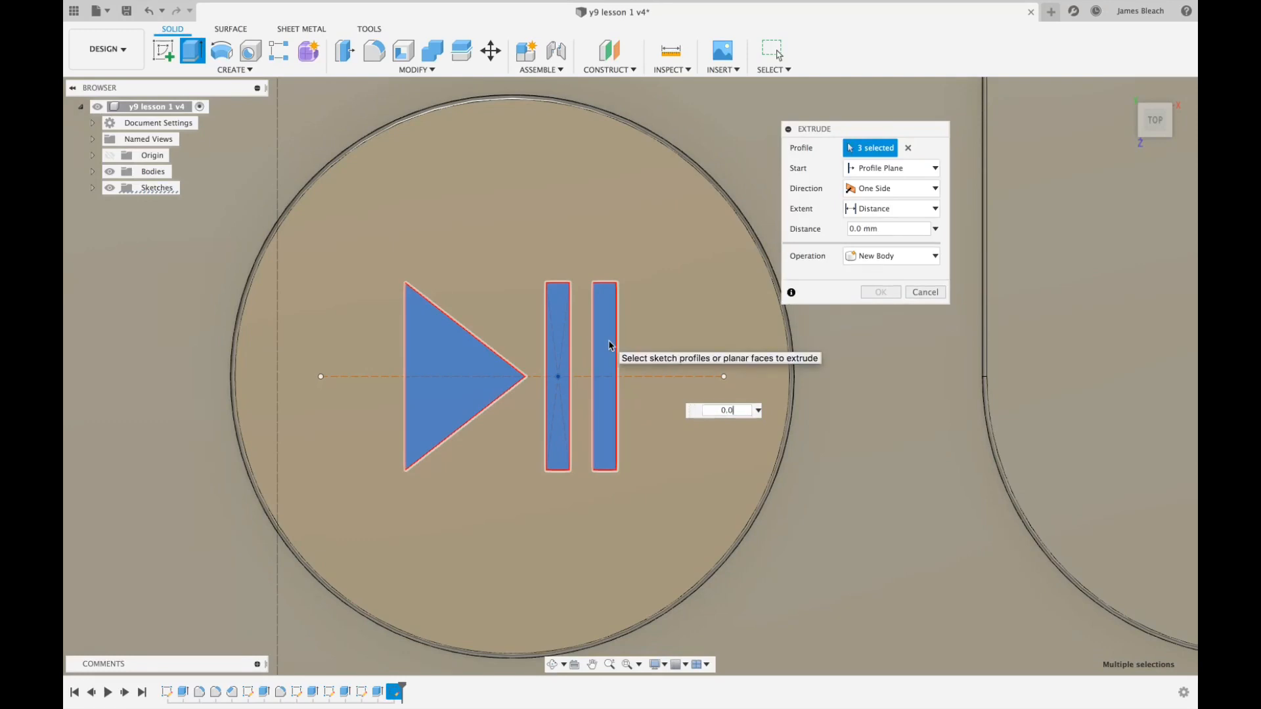
pyautogui.click(924, 291)
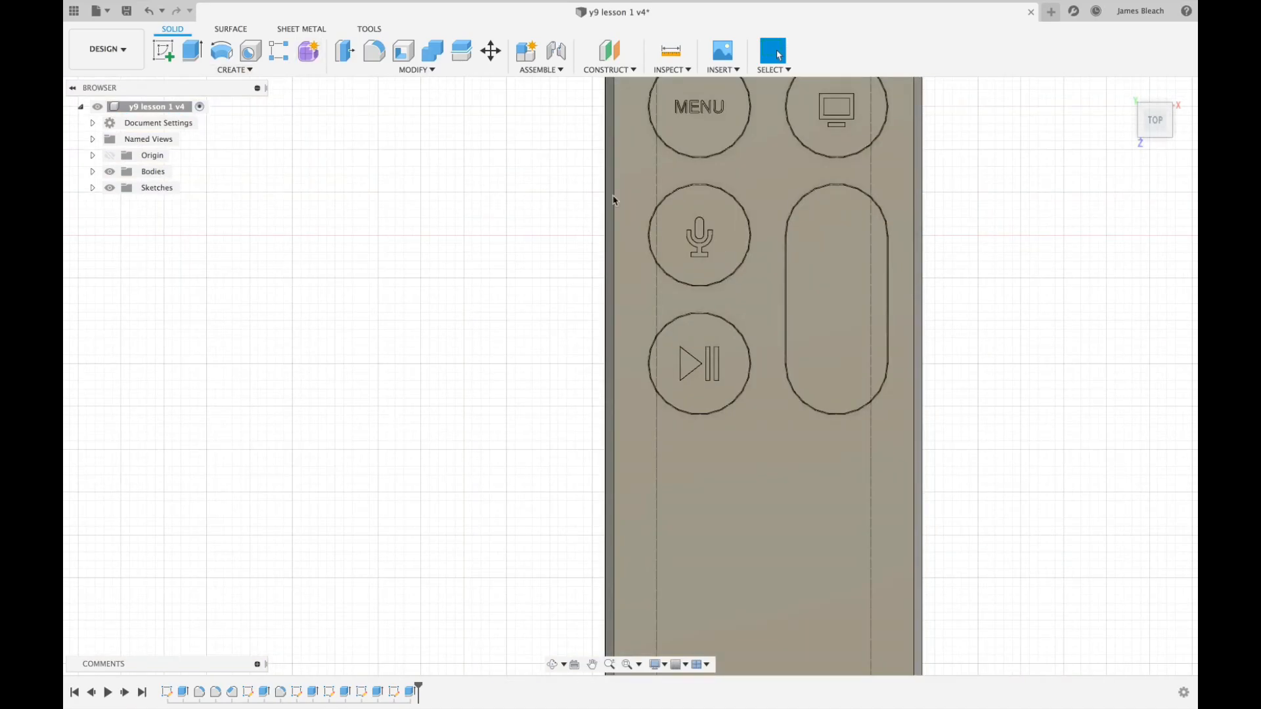
# Step: Select the volume button's face and create a new sketch on it from the context menu
pyautogui.click(836, 301)
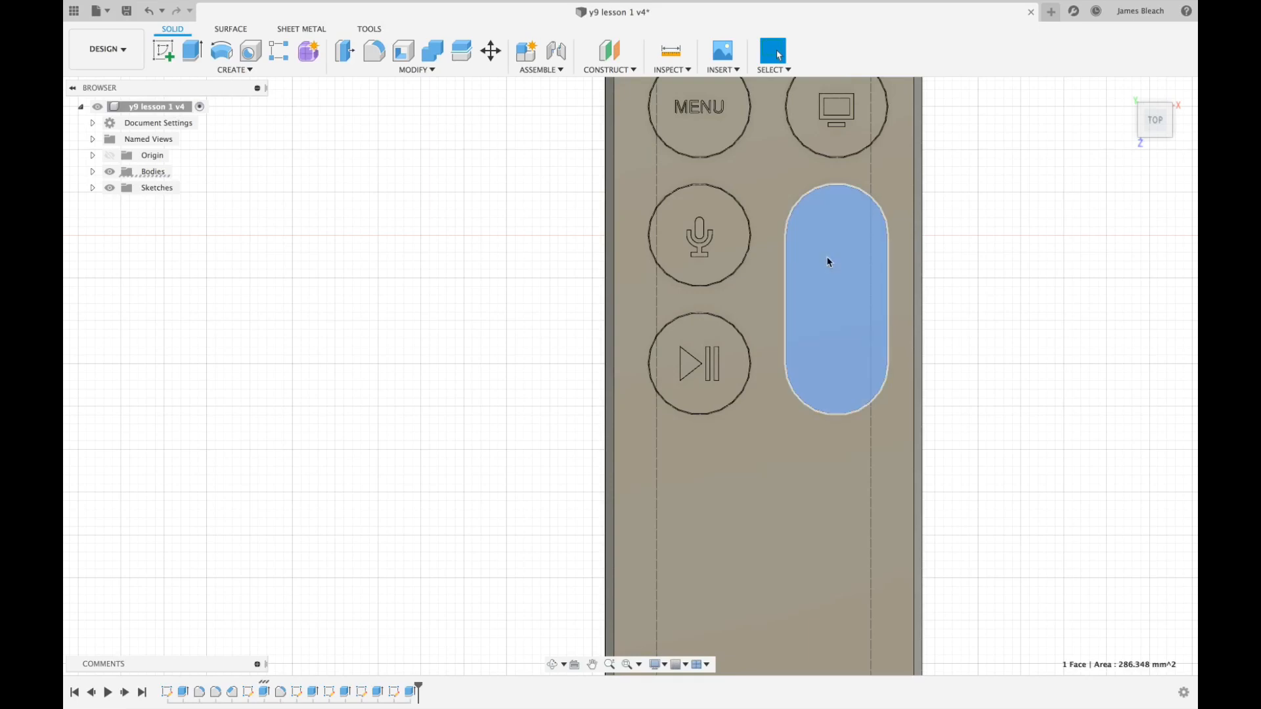
pyautogui.rightClick(828, 262)
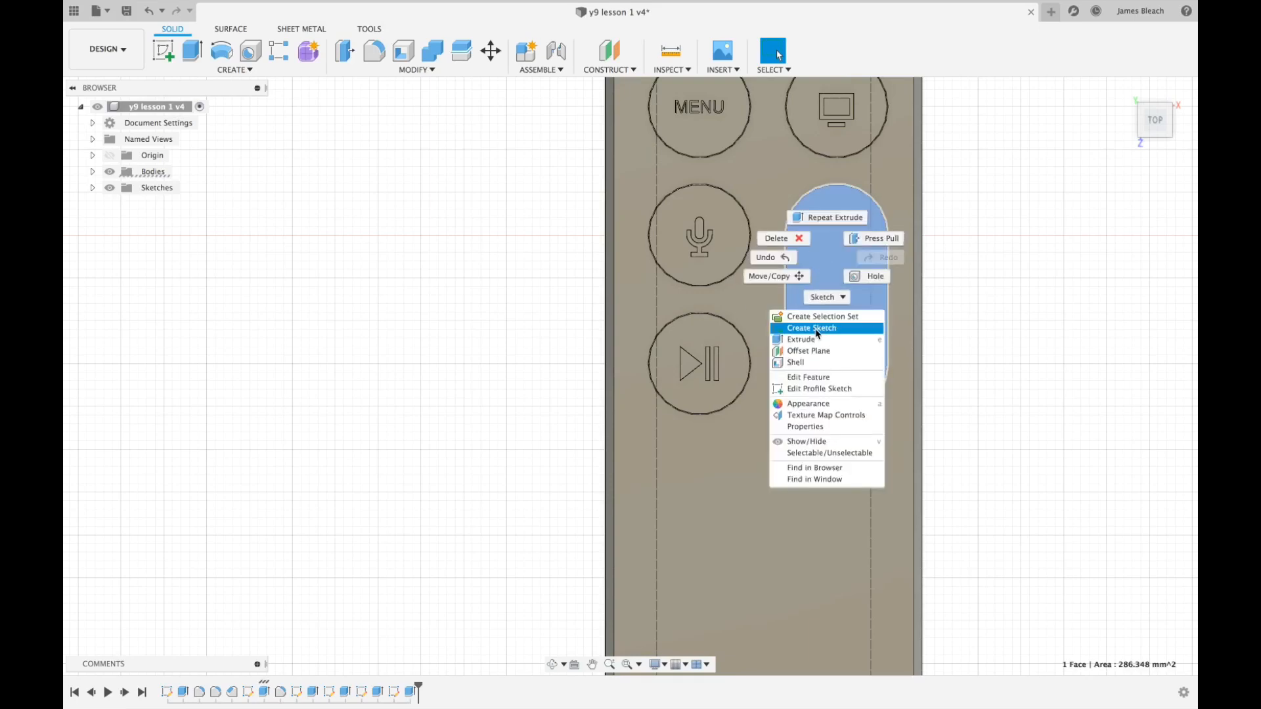
pyautogui.click(812, 328)
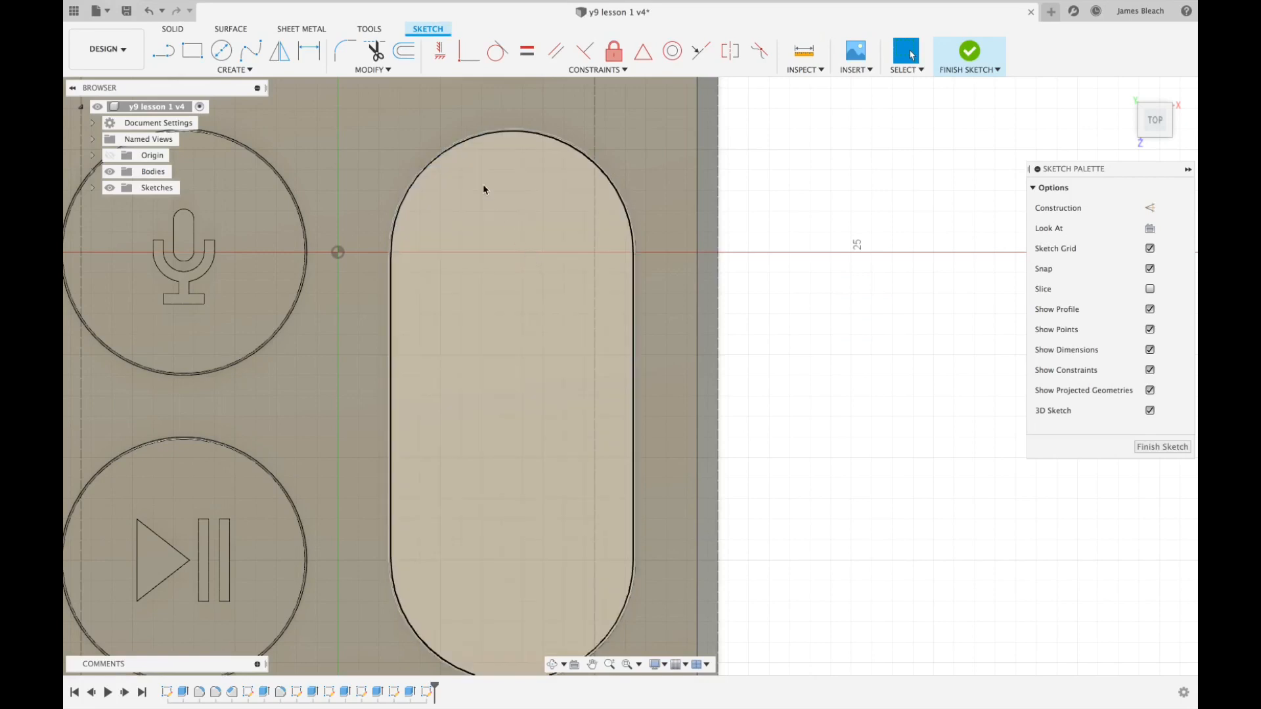
# Step: Draw a 0.5 × 4 mm centre rectangle near the top of the volume button sketch
pyautogui.click(233, 69)
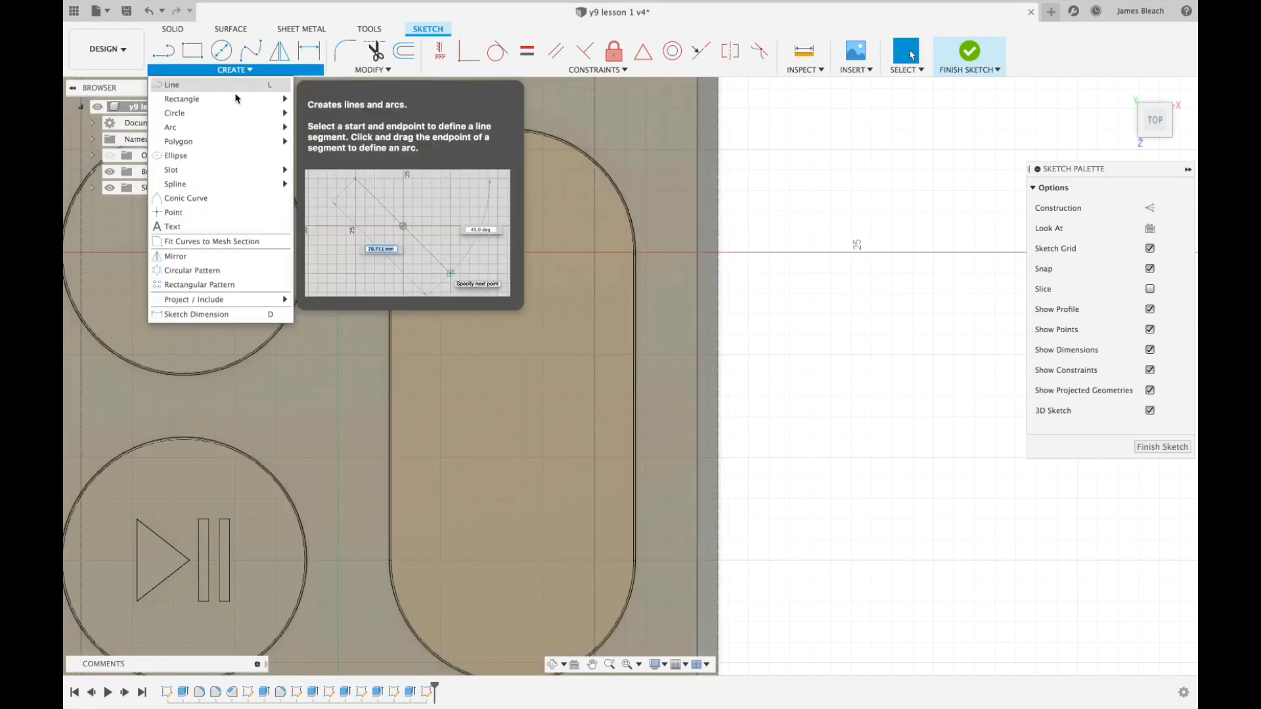
pyautogui.click(551, 215)
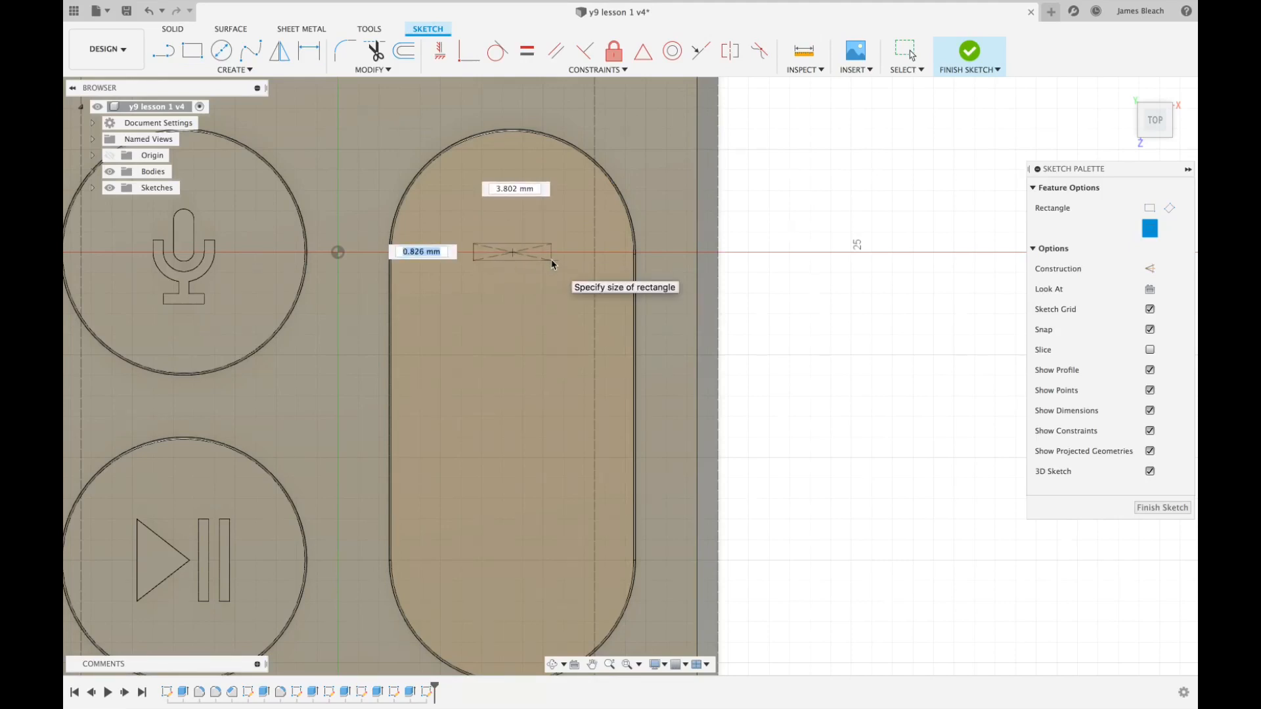
pyautogui.write('0.5')
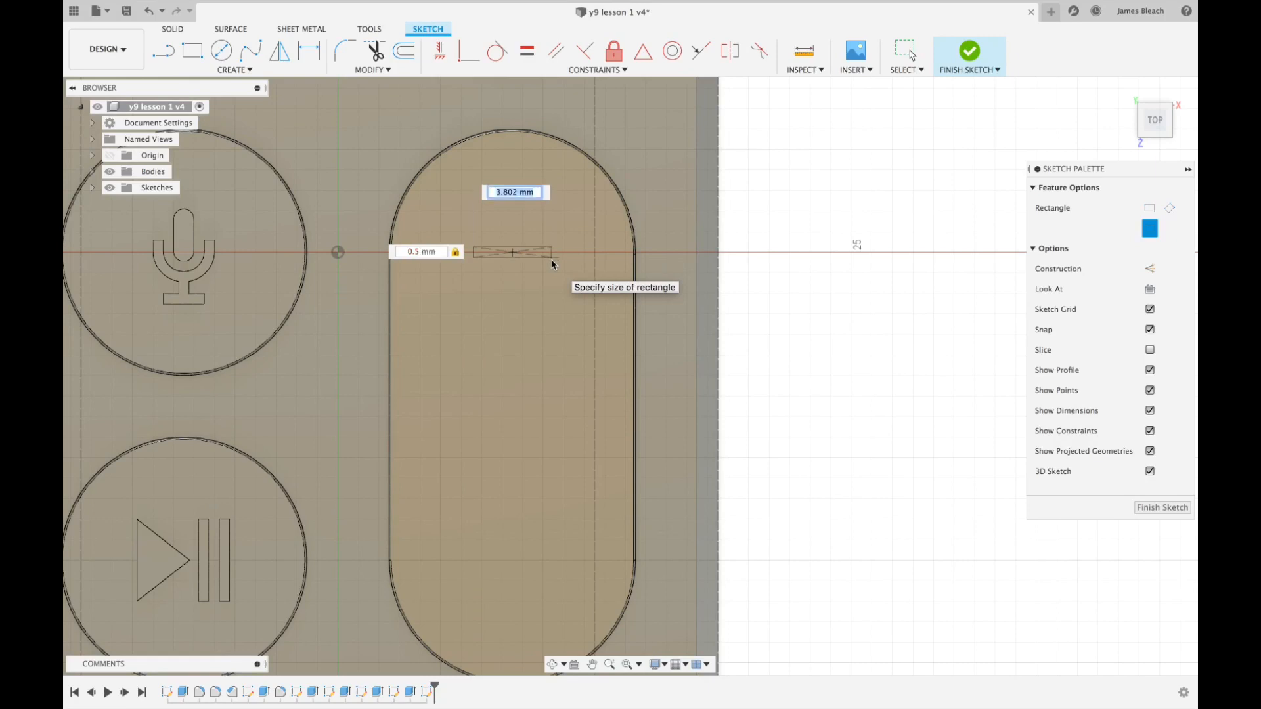
pyautogui.write('4')
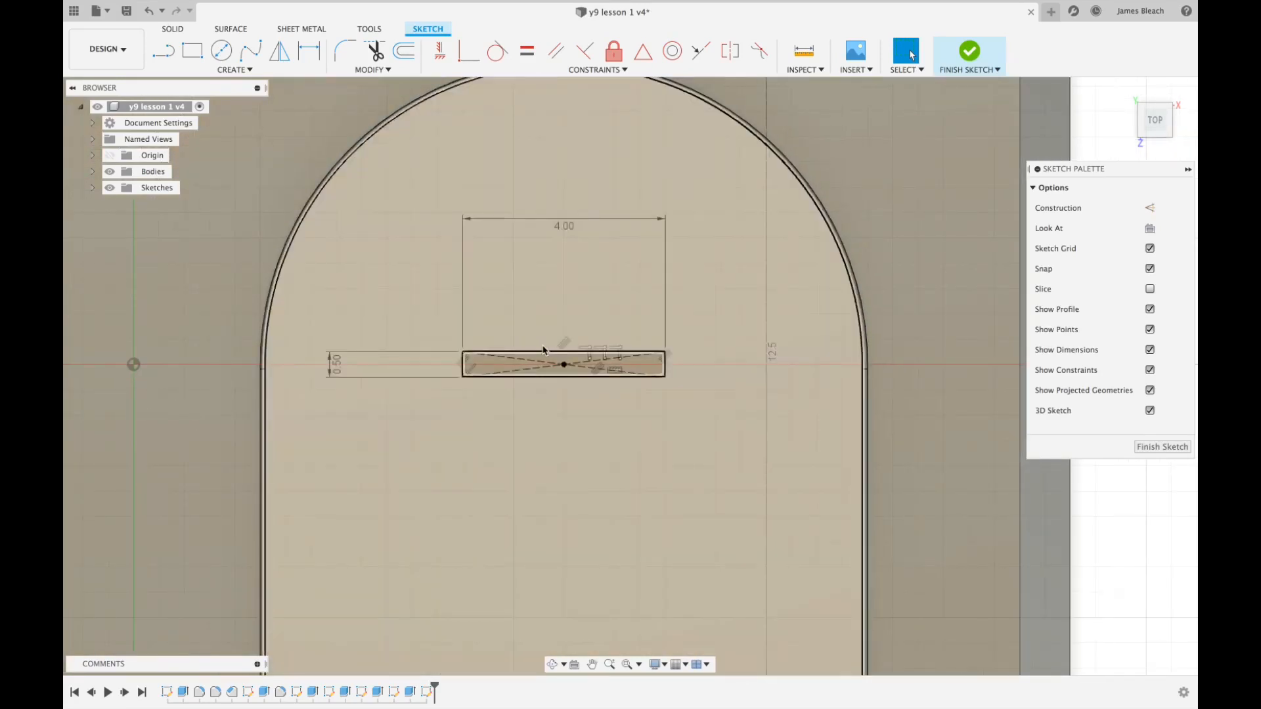
pyautogui.click(563, 365)
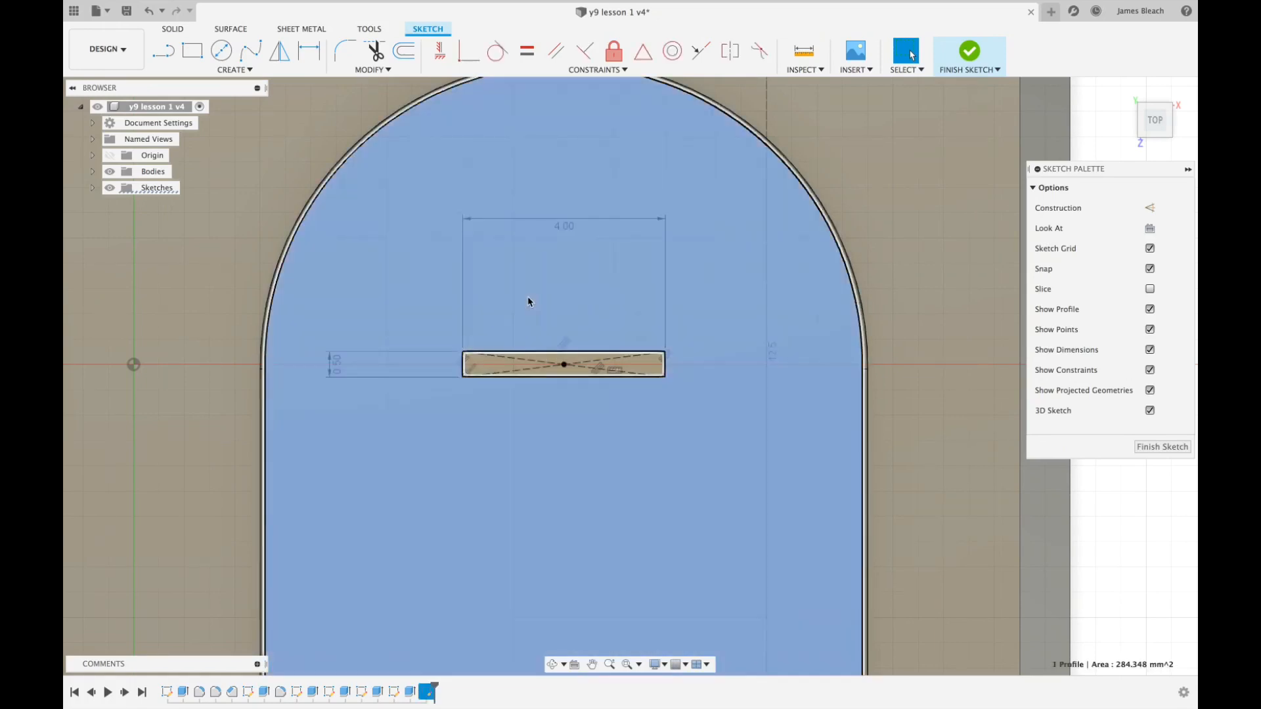
pyautogui.click(233, 69)
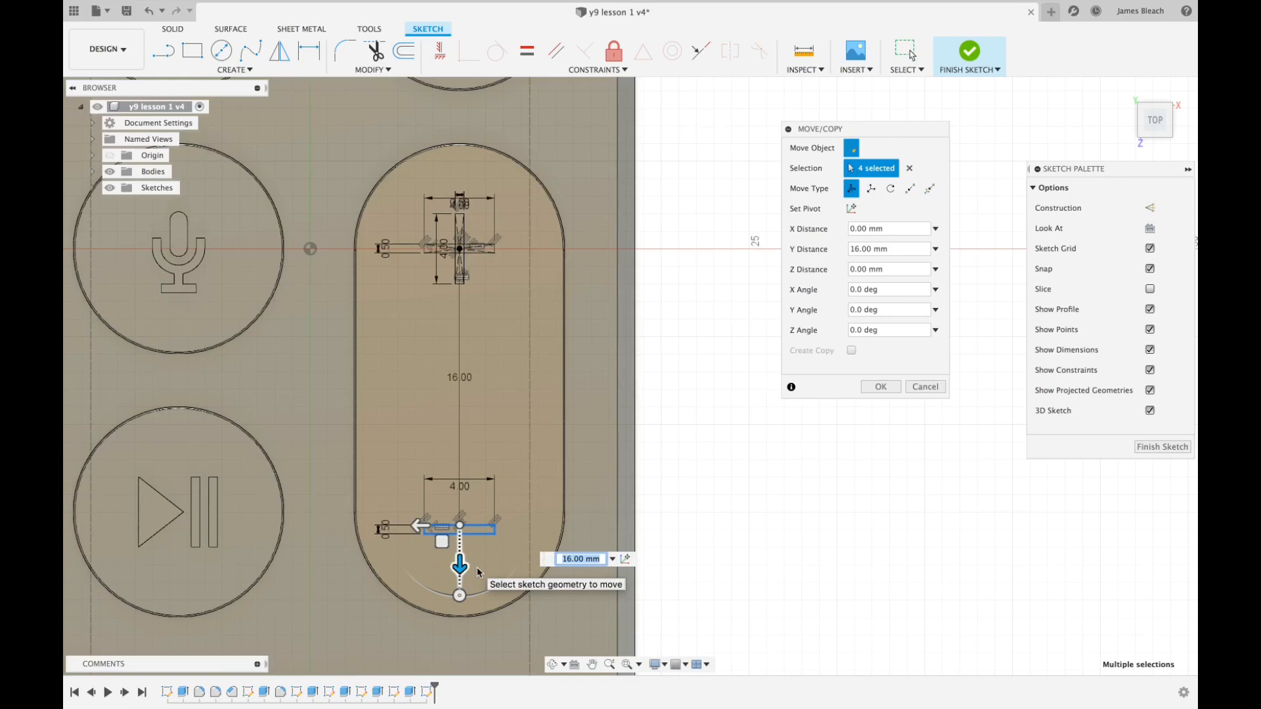
# Step: Copy a bar 16 mm down to form the minus sign below the plus
pyautogui.click(879, 387)
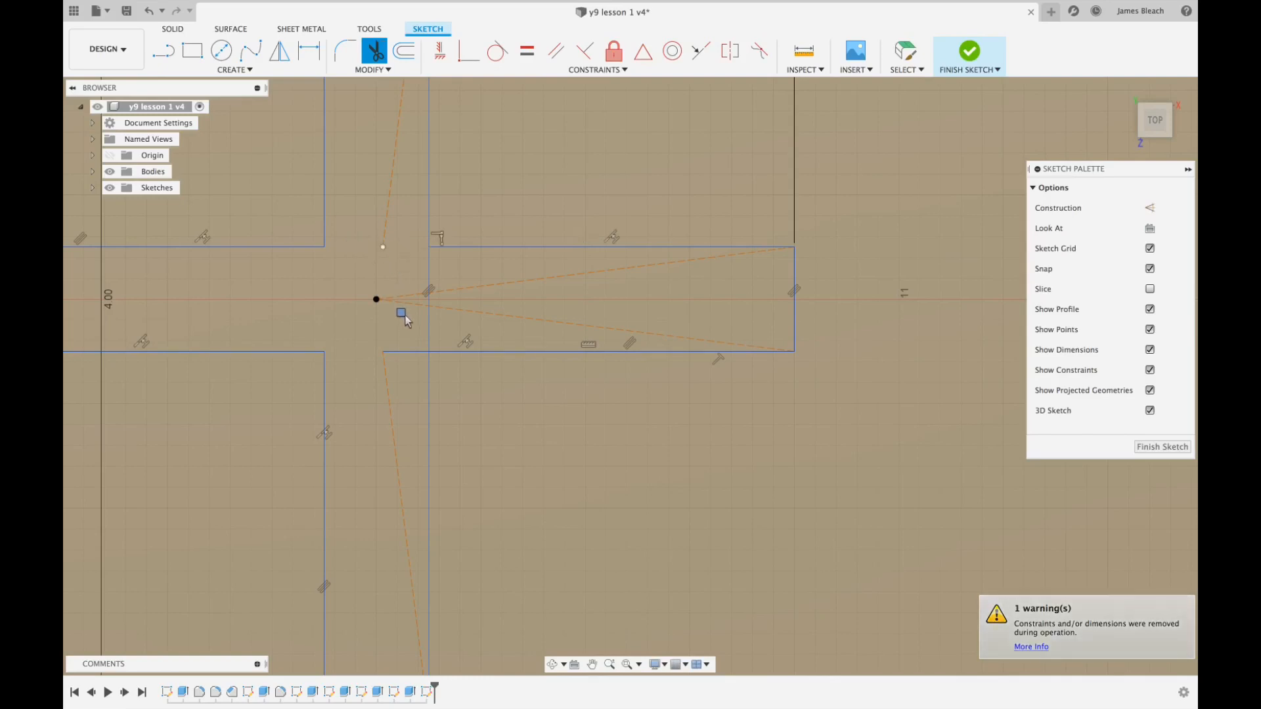
# Step: Trim the inner crossing lines of the plus sign into a single cross outline
pyautogui.moveTo(401, 312); pyautogui.dragTo(383, 234)
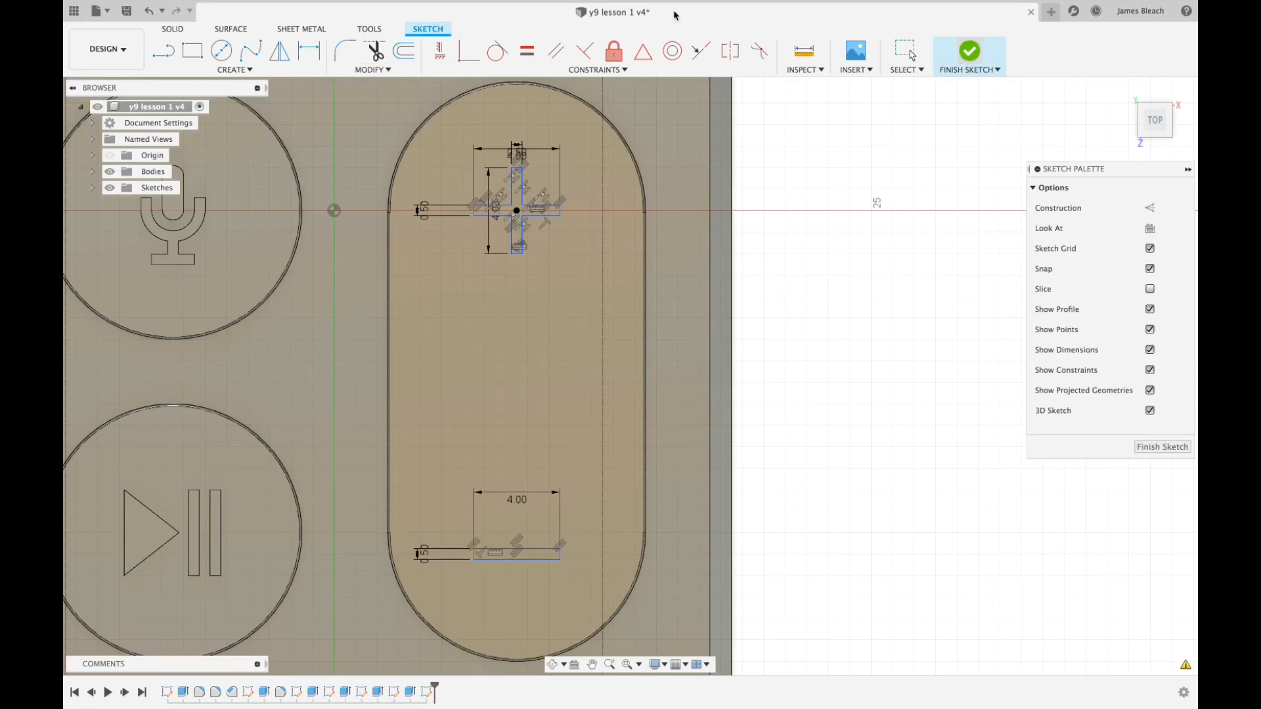
# Step: Finish the sketch and extrude the plus and minus profiles onto the volume button
pyautogui.click(968, 51)
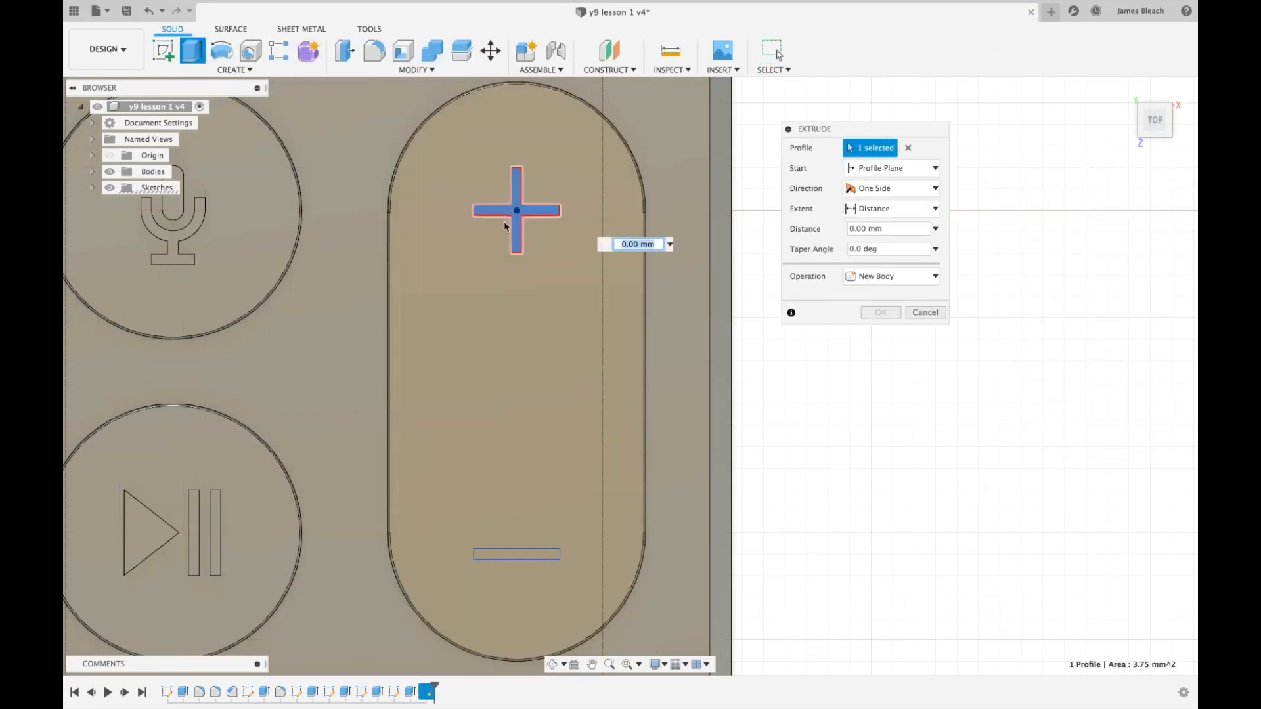
pyautogui.click(516, 554)
pyautogui.write('0')
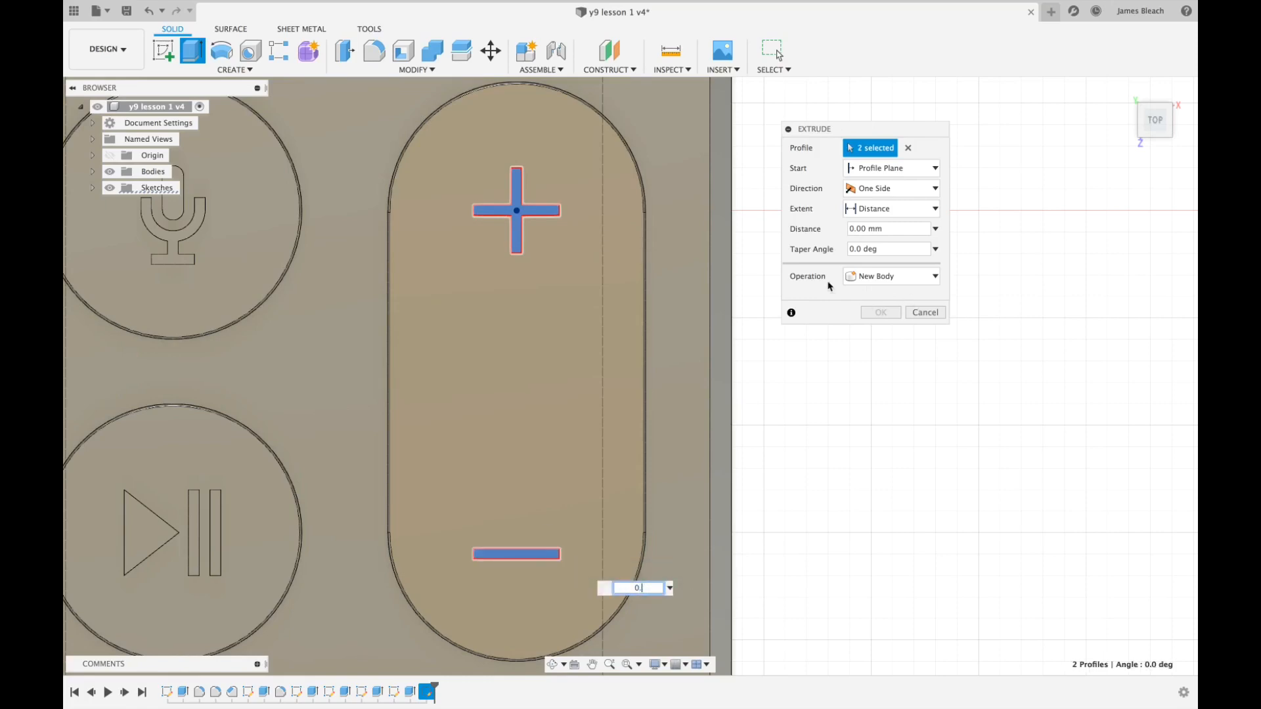
pyautogui.click(924, 312)
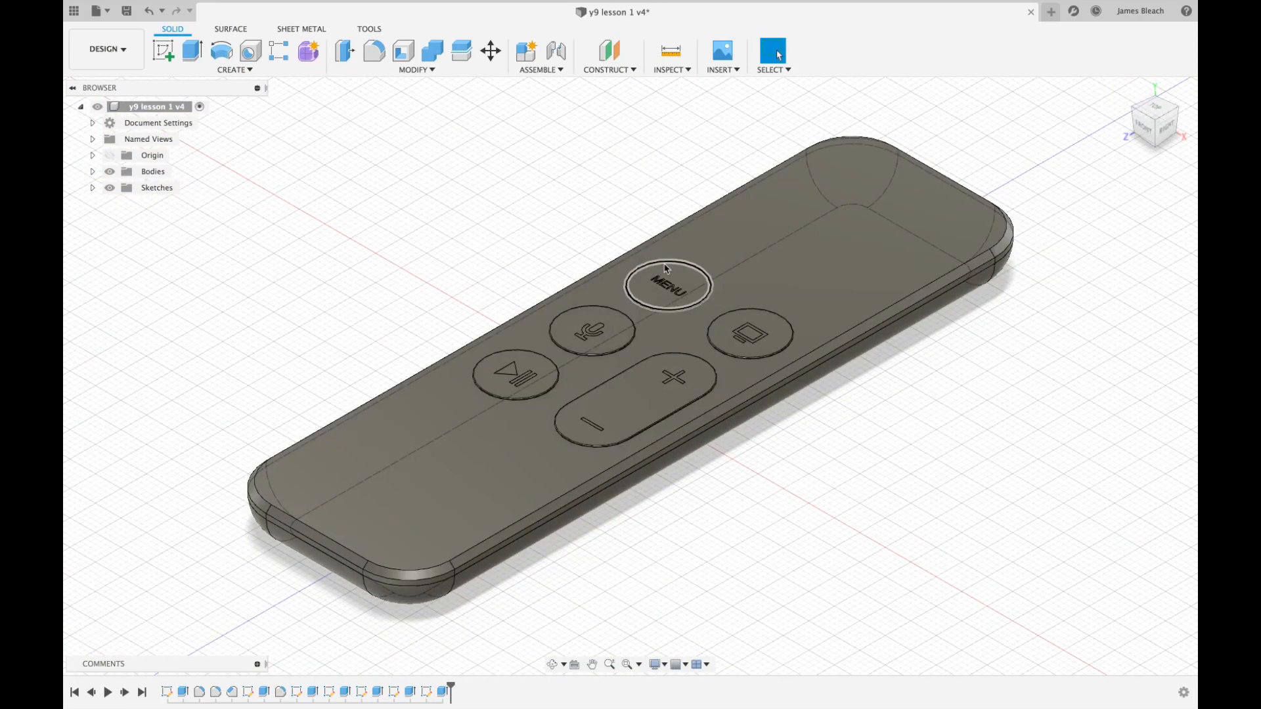
pyautogui.moveTo(127, 11)
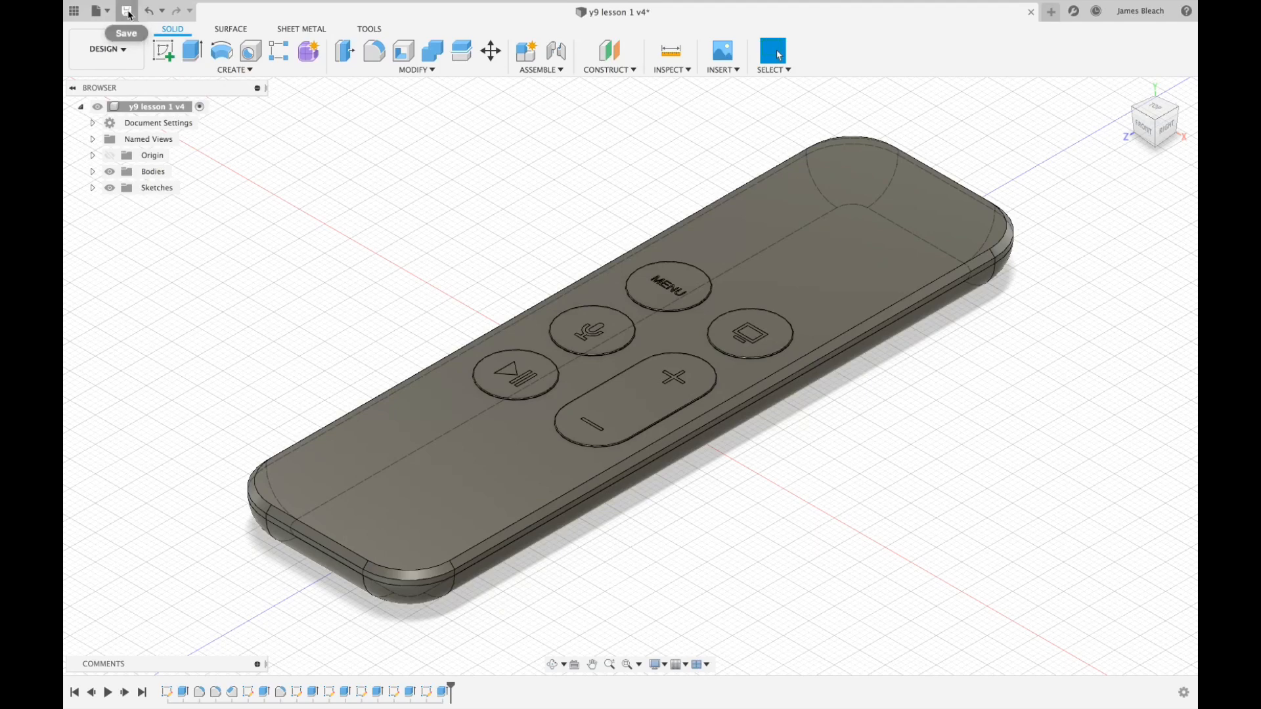
# Step: Save a new version with the description 'completed buttons'
pyautogui.click(126, 10)
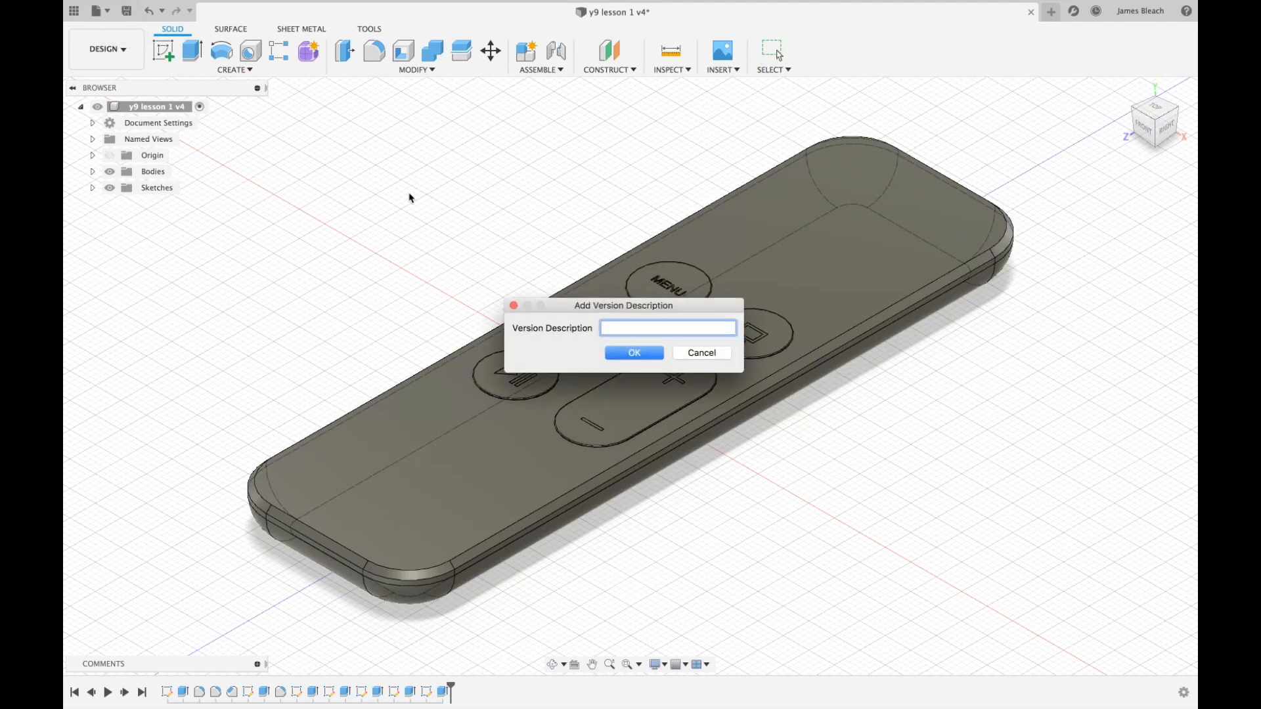
pyautogui.write('completed')
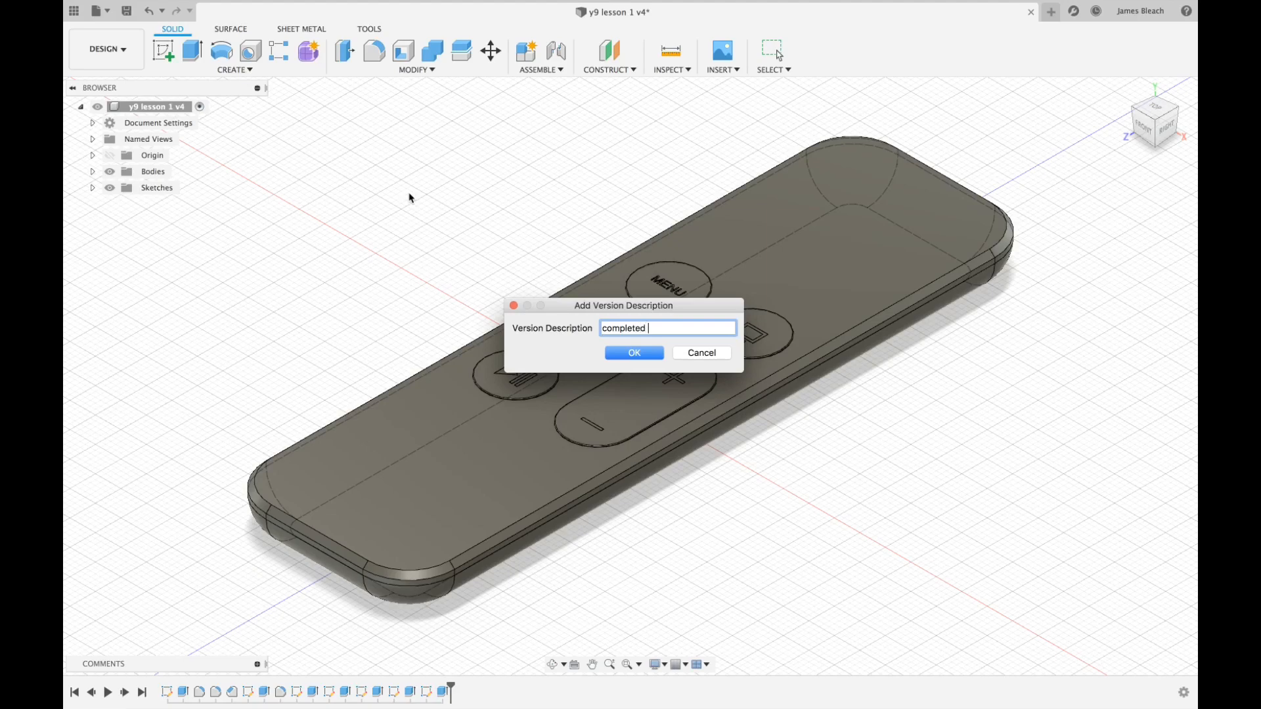
pyautogui.write('buttons')
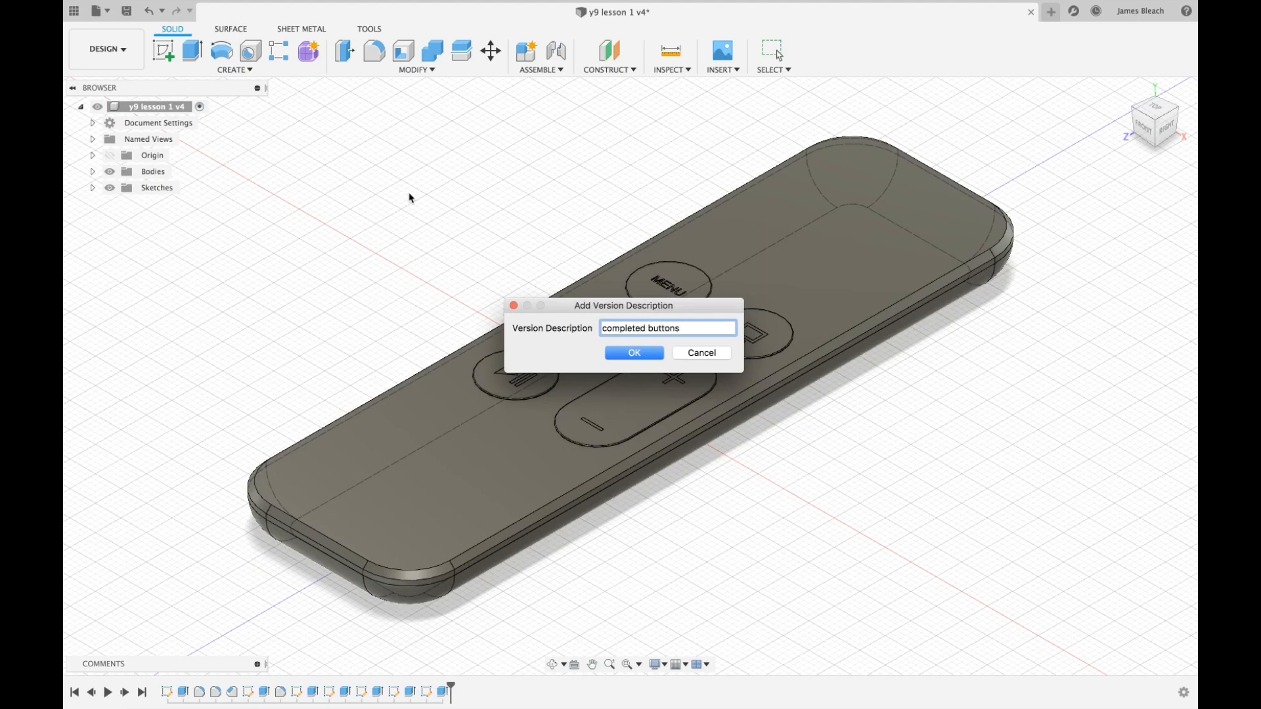